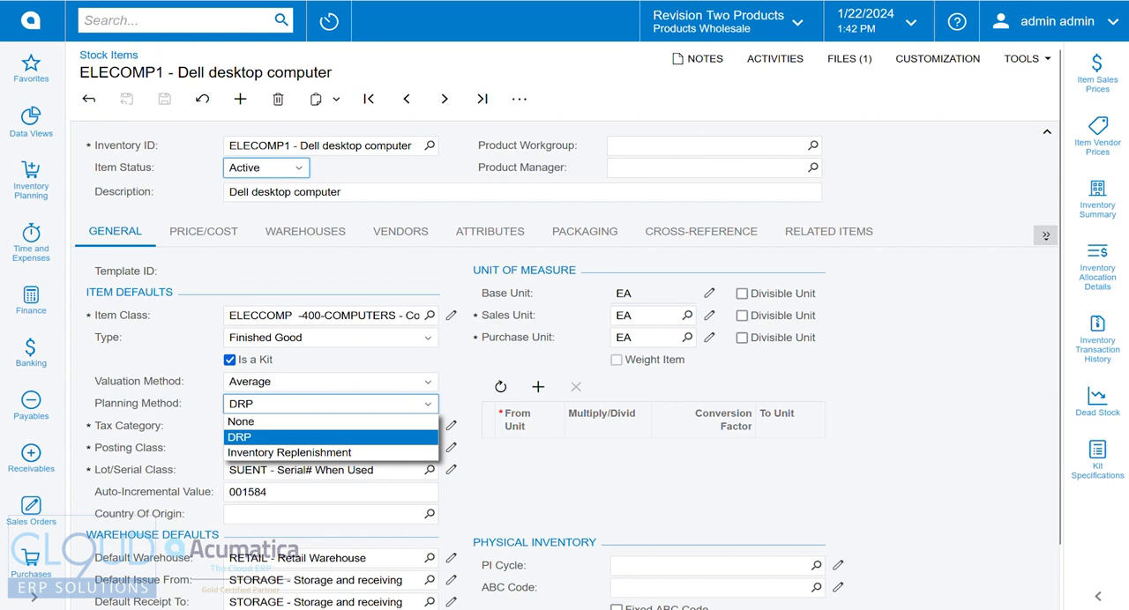
{"action": "mouse_move", "coordinate": [289, 453]}
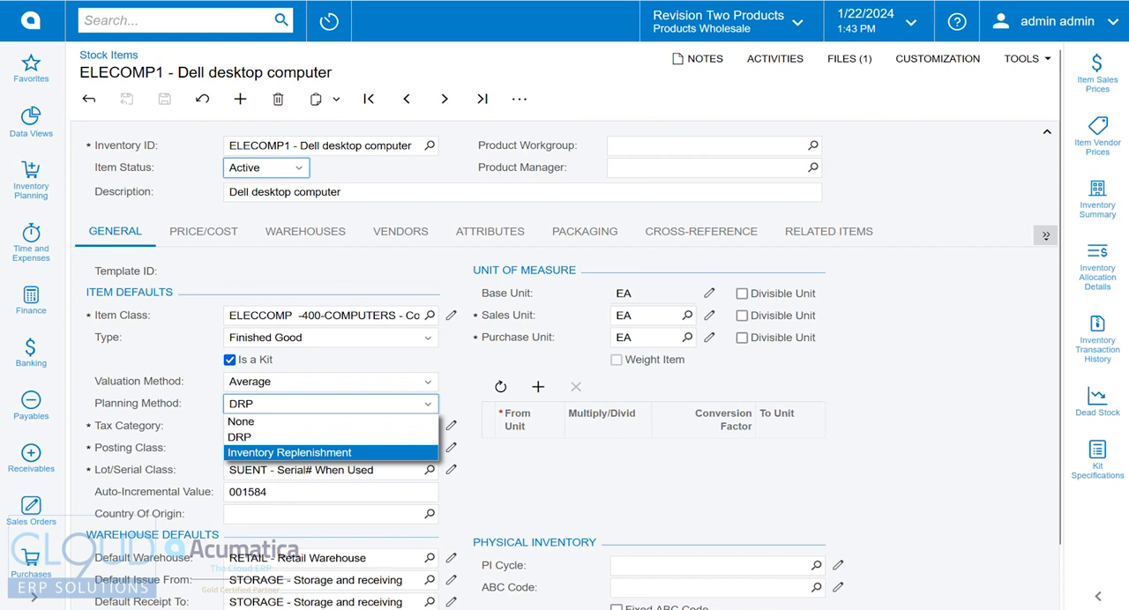
- Switch ELECOMP1's planning method from DRP to Inventory Replenishment and list the extra item tabs
{"action": "left_click", "coordinate": [289, 452]}
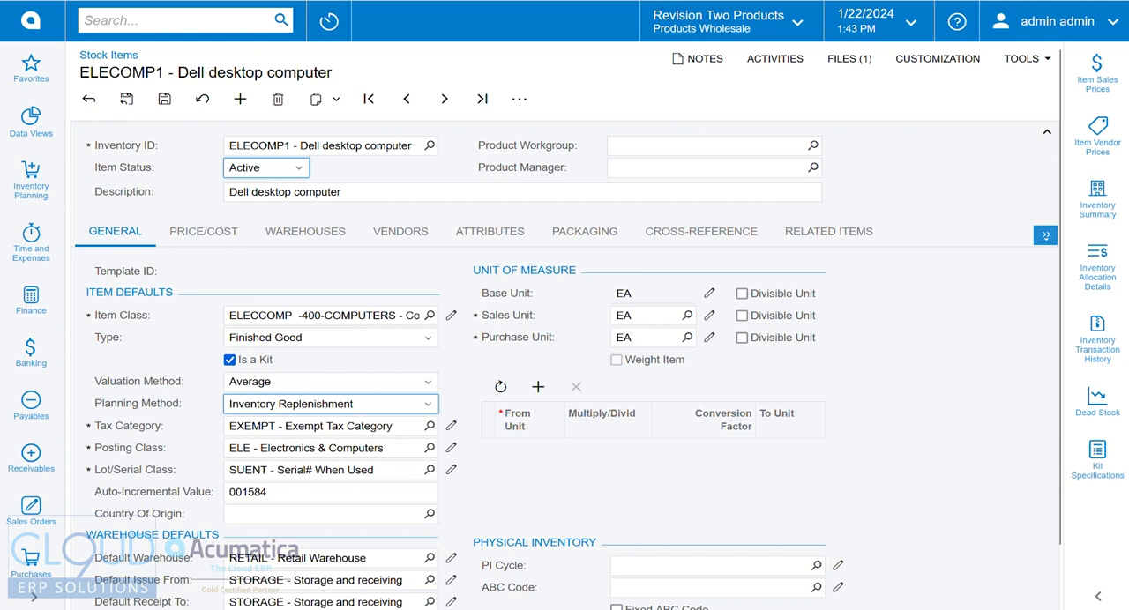
{"action": "left_click", "coordinate": [1045, 234]}
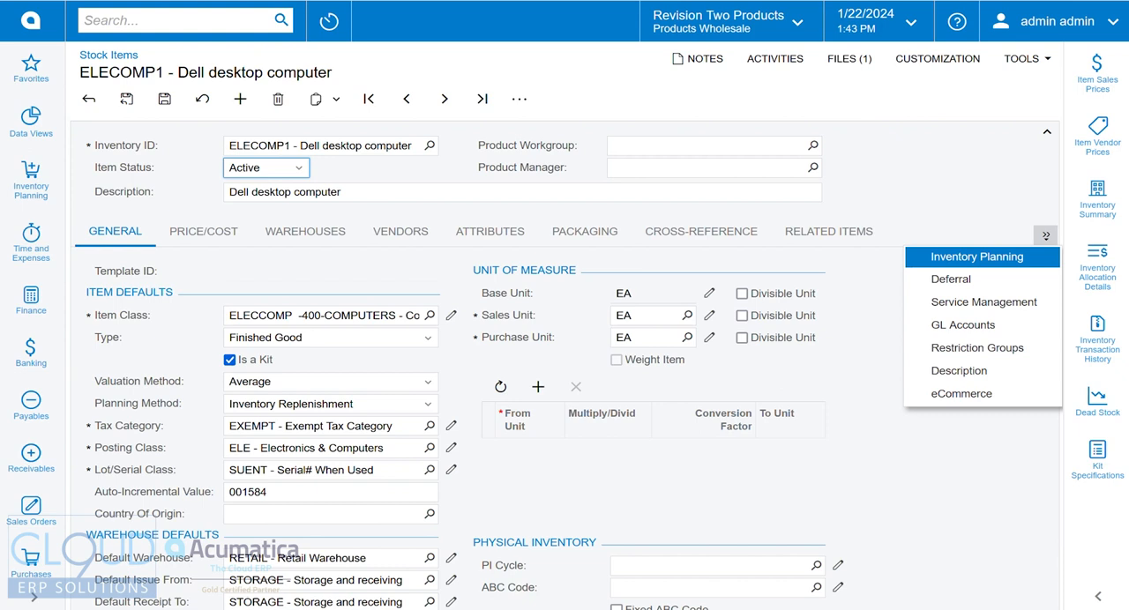
{"action": "mouse_move", "coordinate": [982, 303]}
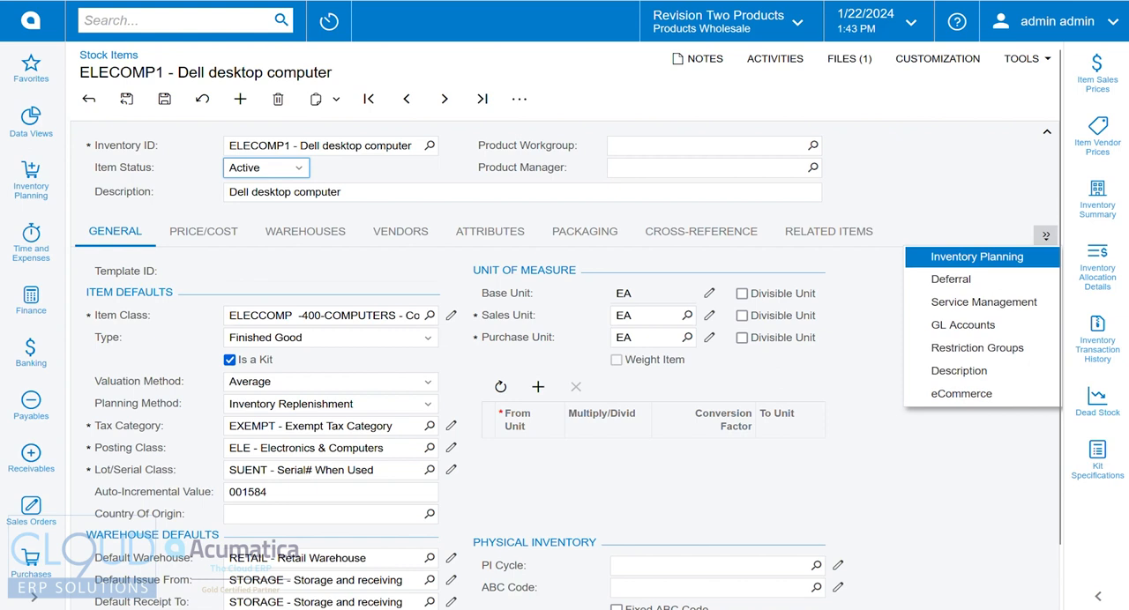
- Open ELECOMP1's Inventory Planning section and inspect the Purchase, Min./Max. replenishment row
{"action": "left_click", "coordinate": [980, 257]}
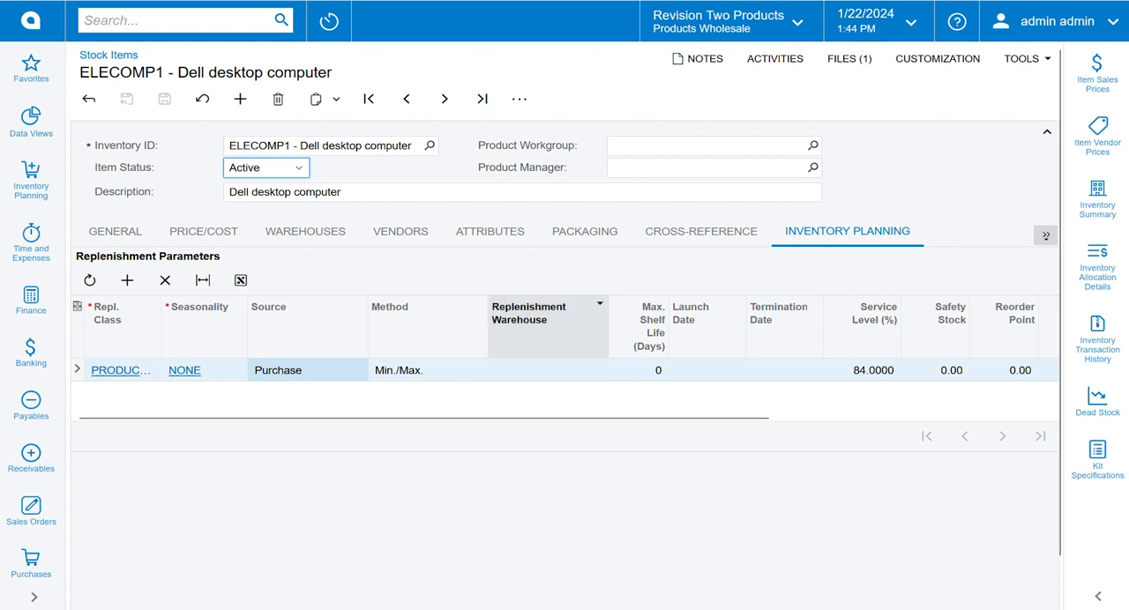
{"action": "left_click", "coordinate": [428, 370]}
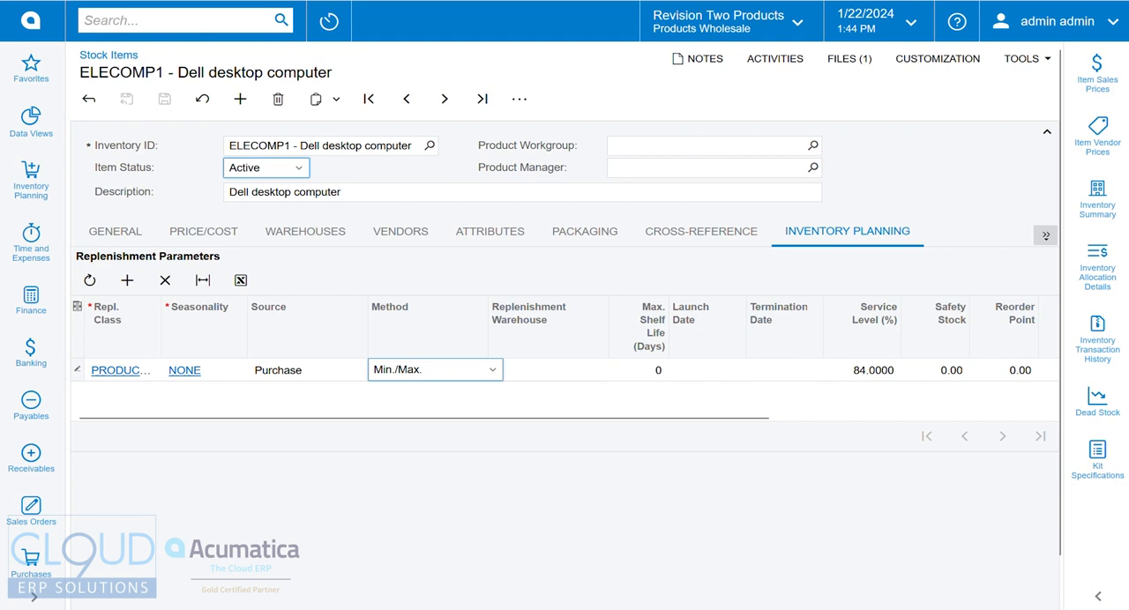
{"action": "left_click", "coordinate": [114, 231]}
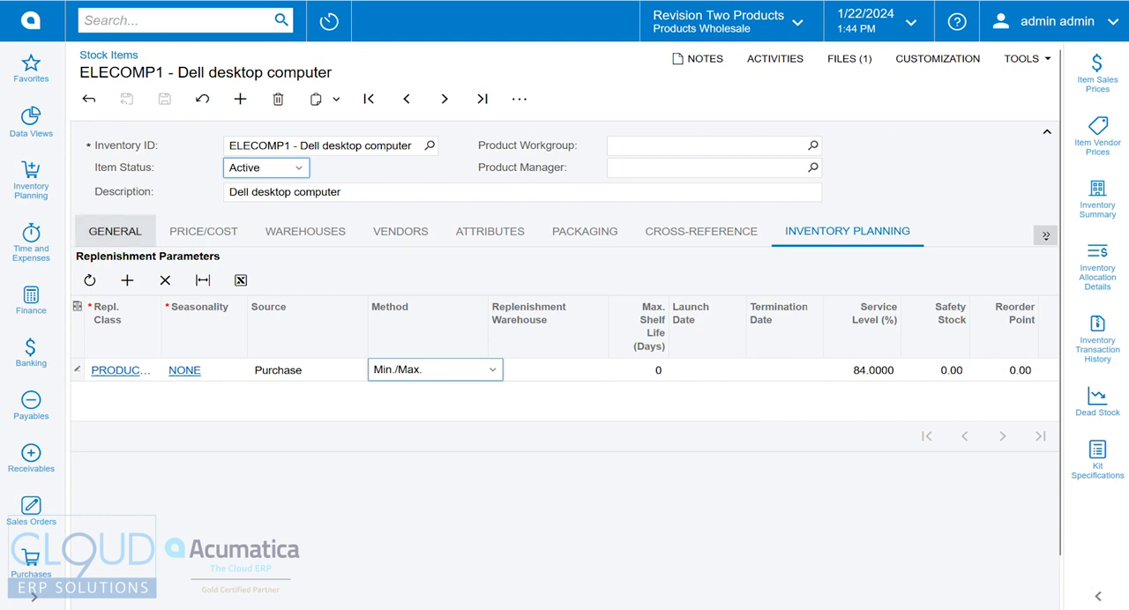
- Set Kit Assembly as the Dell desktop item's inventory planning source
{"action": "left_click", "coordinate": [114, 231]}
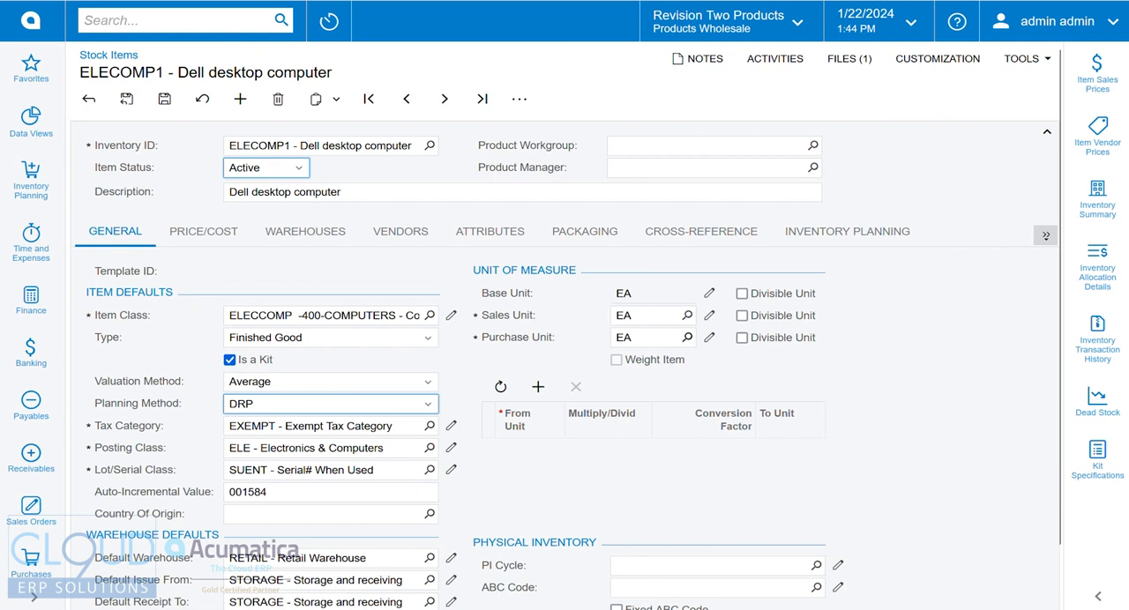
{"action": "left_click", "coordinate": [846, 231]}
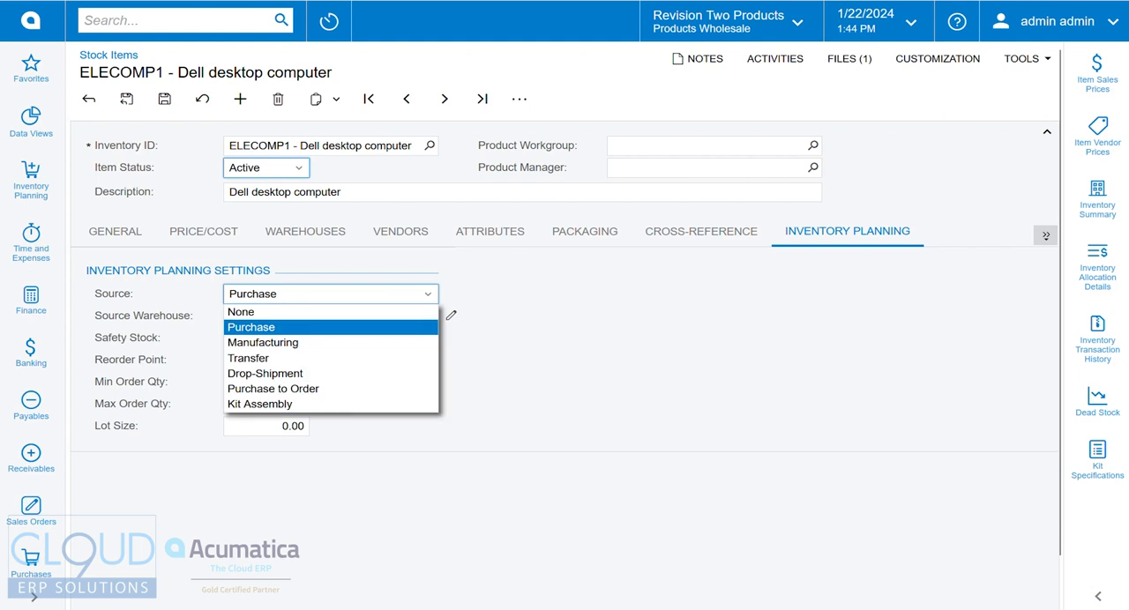
{"action": "mouse_move", "coordinate": [262, 342]}
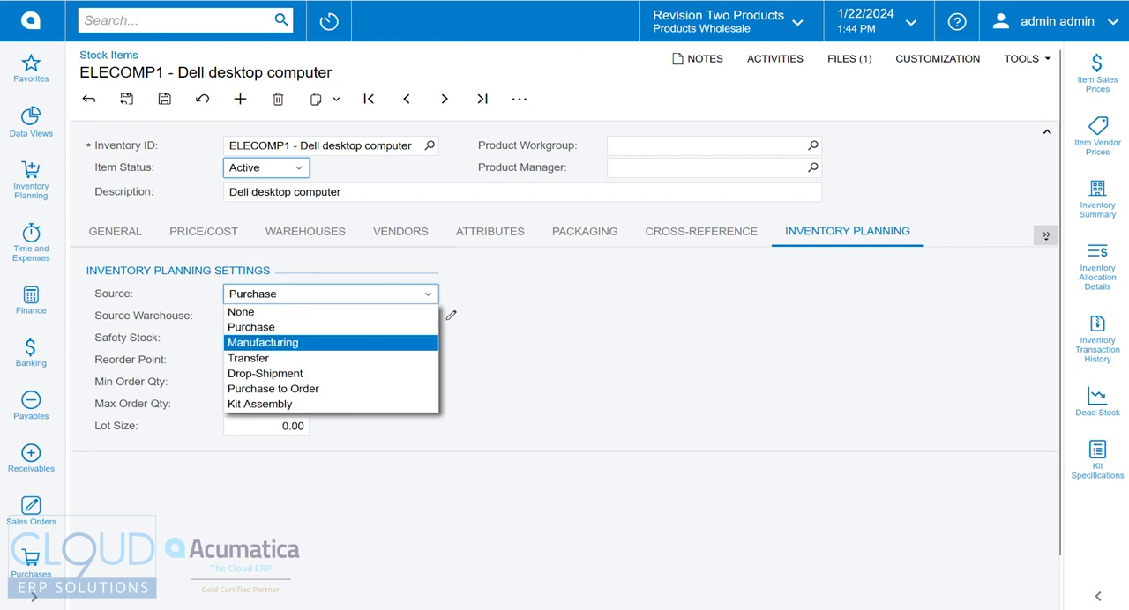
{"action": "left_click", "coordinate": [259, 403]}
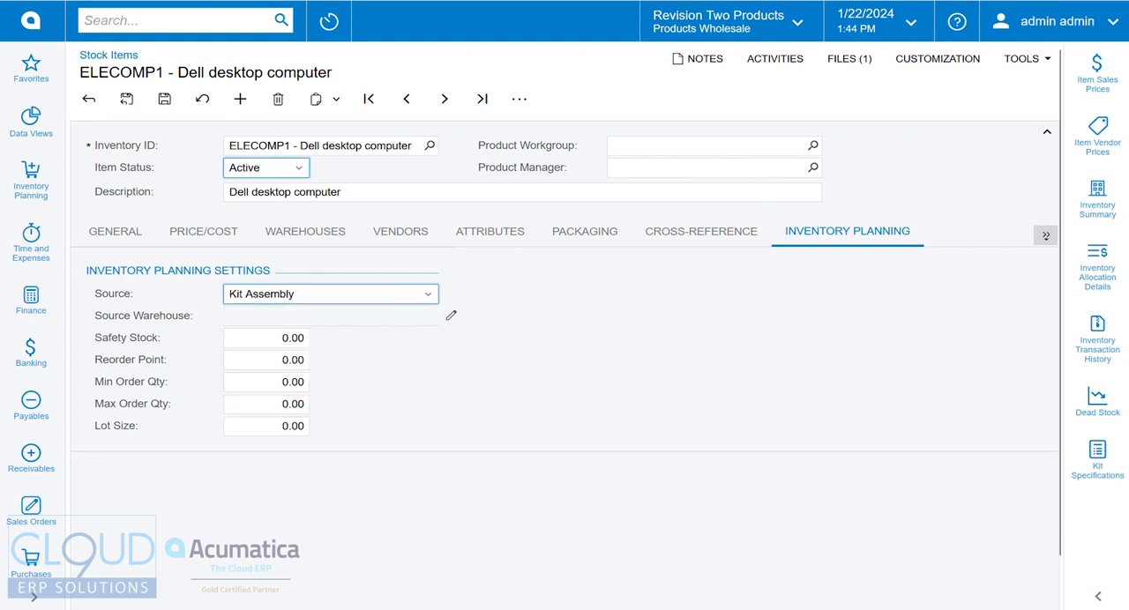
{"action": "left_click", "coordinate": [266, 337]}
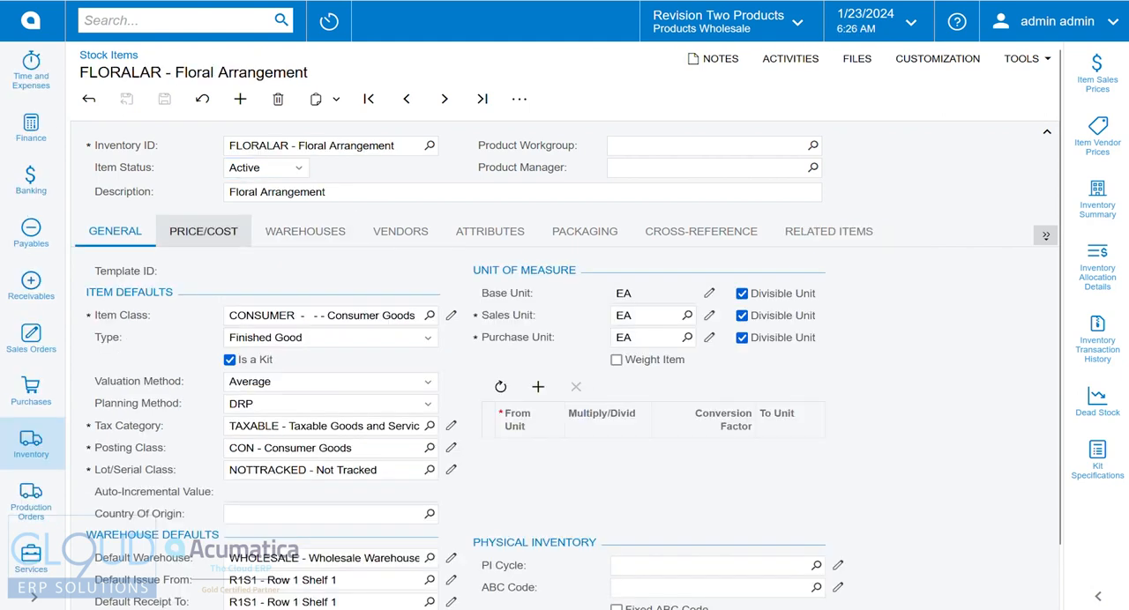
- Review released kit assembly 000027 for 10 Floral Arrangements and open the FLORALAR item
{"action": "left_click", "coordinate": [115, 231]}
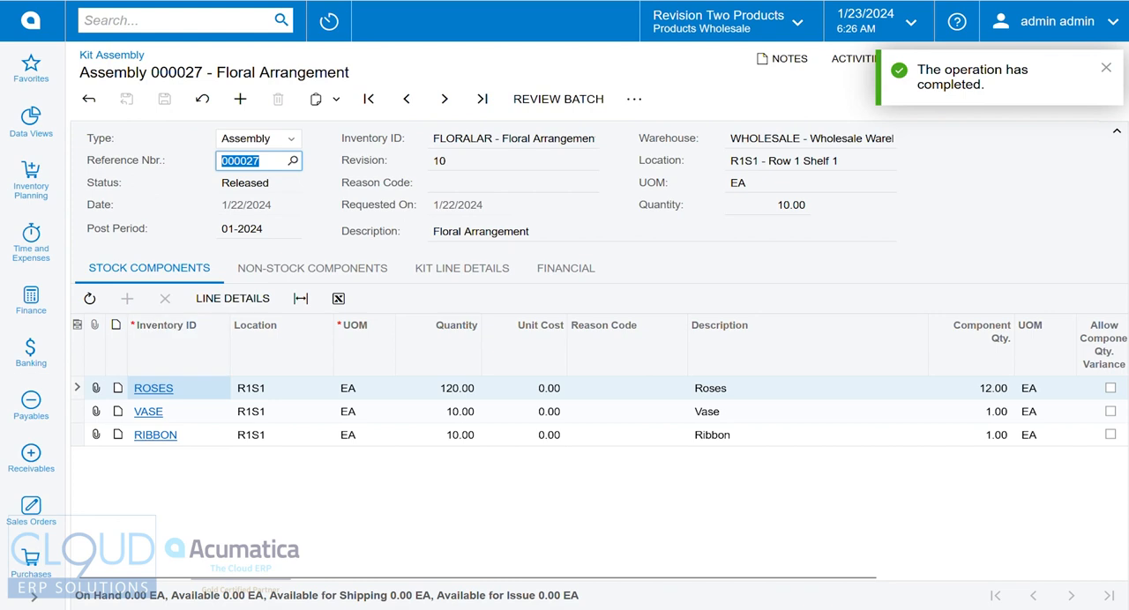
{"action": "left_click", "coordinate": [513, 137]}
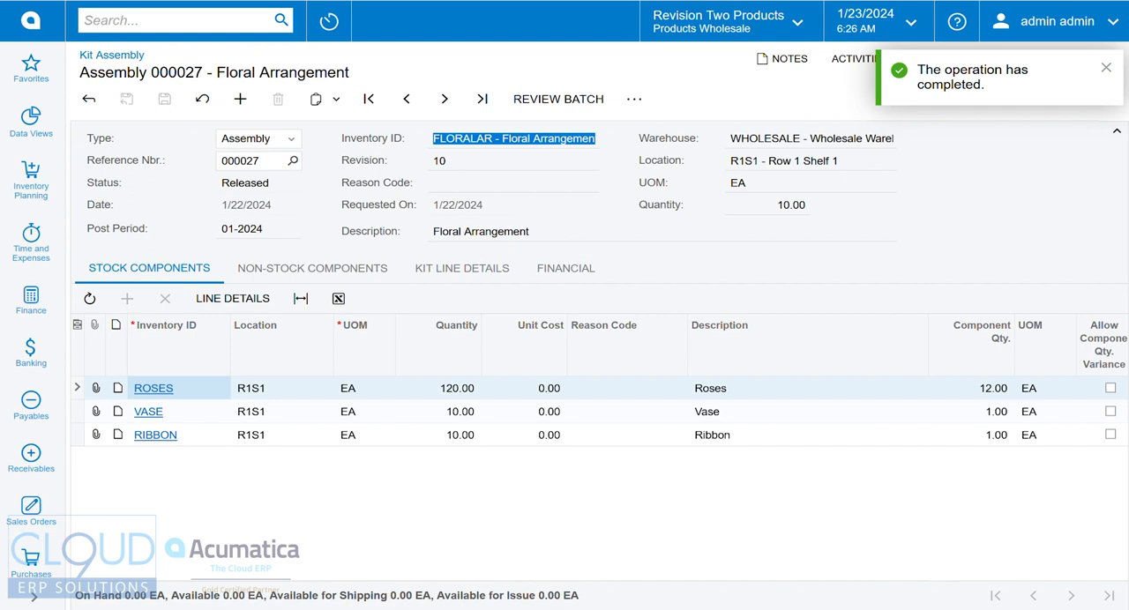
{"action": "left_click", "coordinate": [514, 138]}
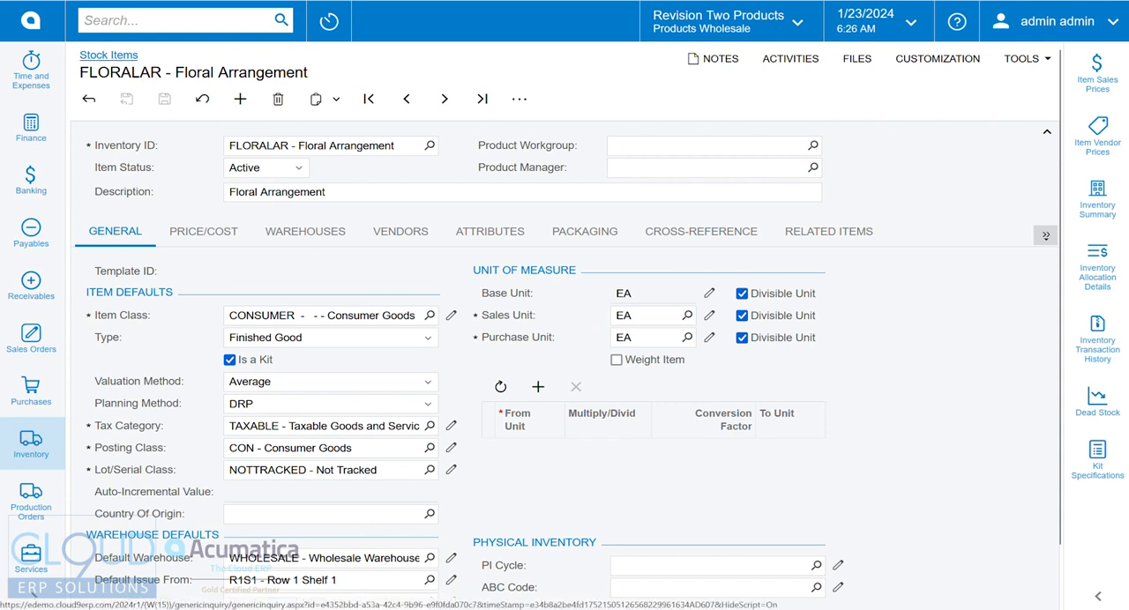
{"action": "scroll", "scroll_direction": "down", "scroll_amount": 3}
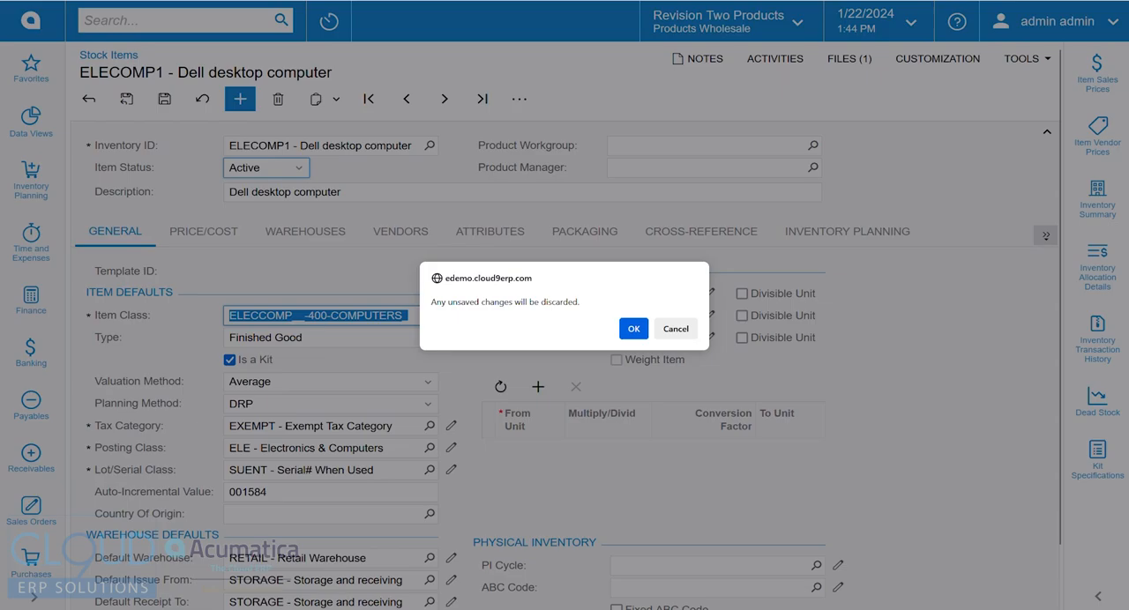
- Create stock item FLORALAR 'Floral Arrangement' in the Consumer Goods class with DRP planning
{"action": "left_click", "coordinate": [632, 328]}
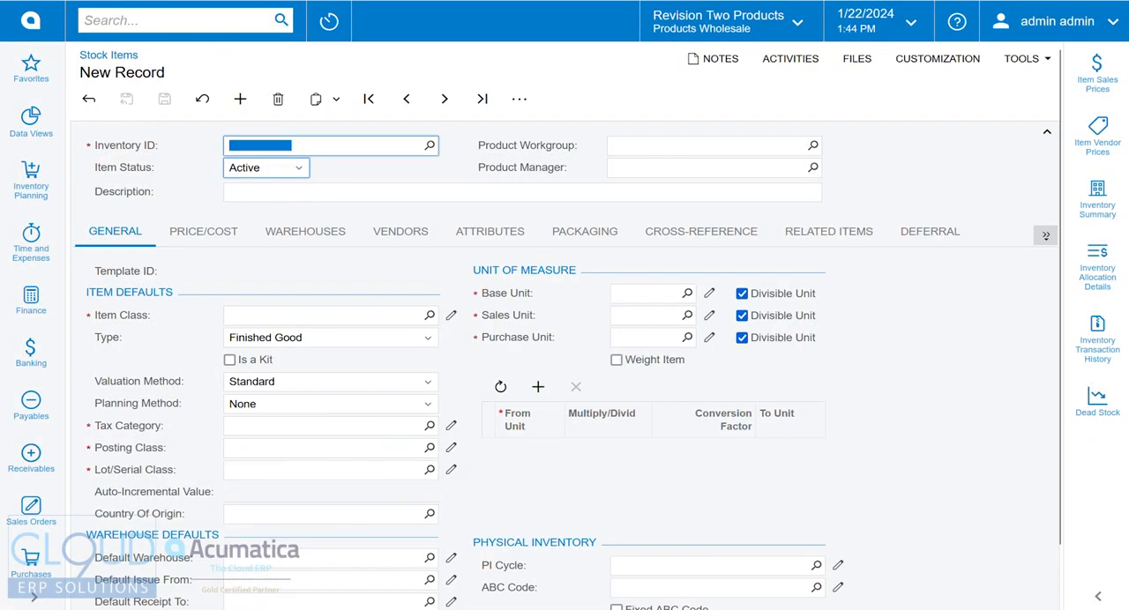
{"action": "type", "text": "FL"}
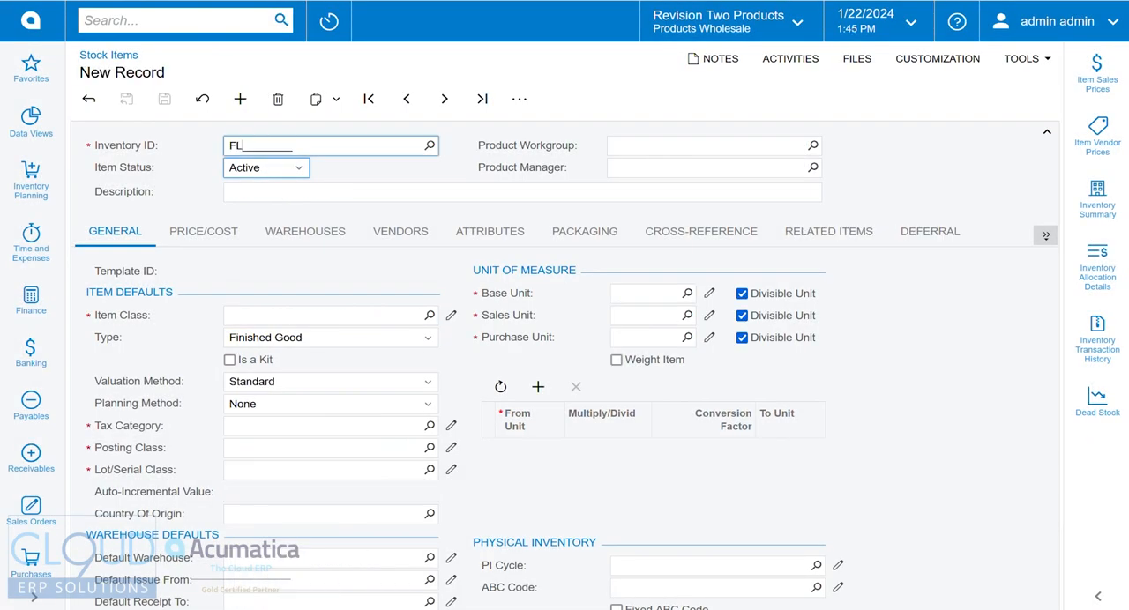
{"action": "type", "text": "ORALAR"}
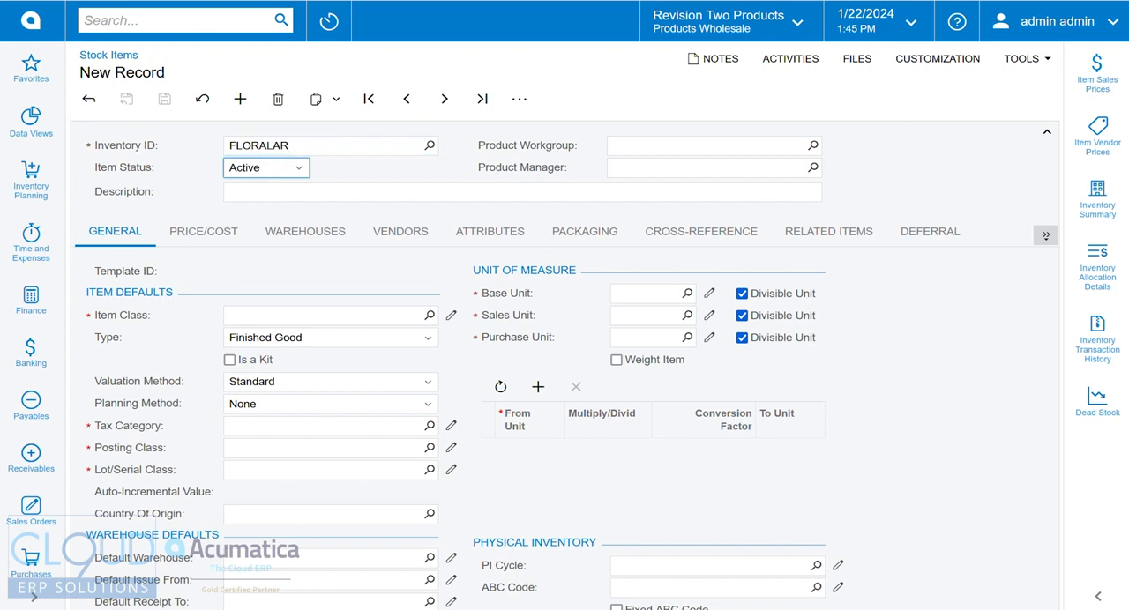
{"action": "type", "text": "Floral Arrangement"}
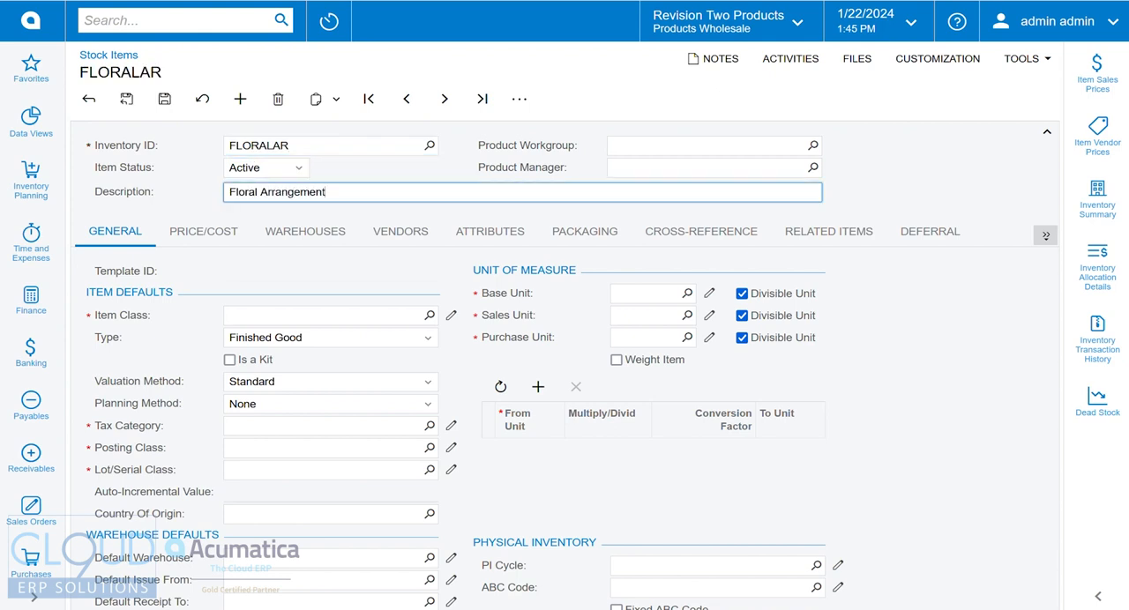
{"action": "left_click", "coordinate": [430, 315]}
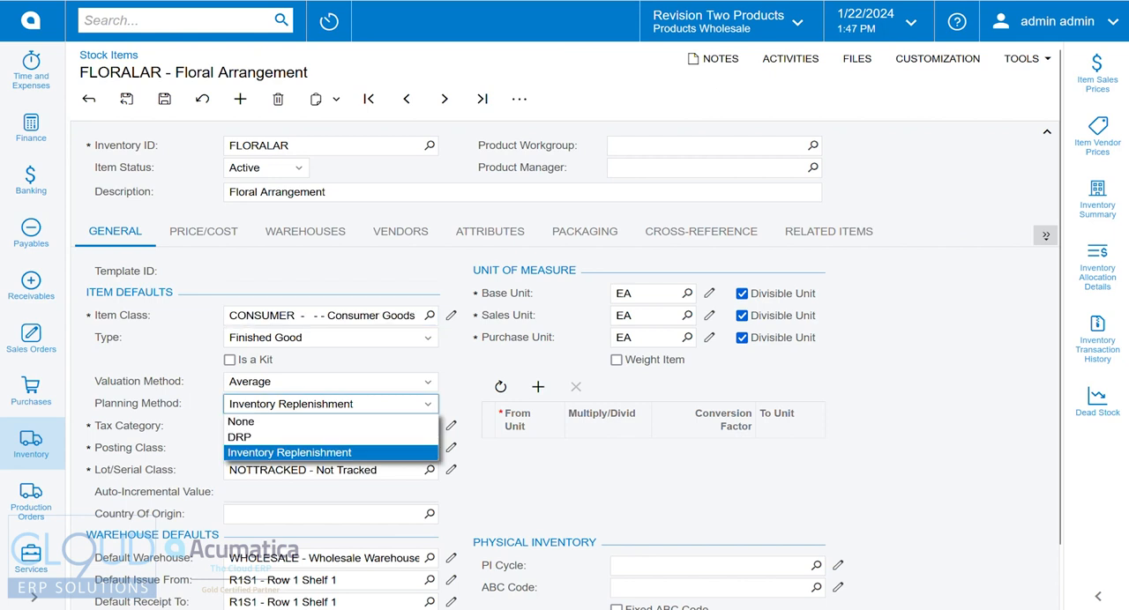
{"action": "left_click", "coordinate": [240, 437]}
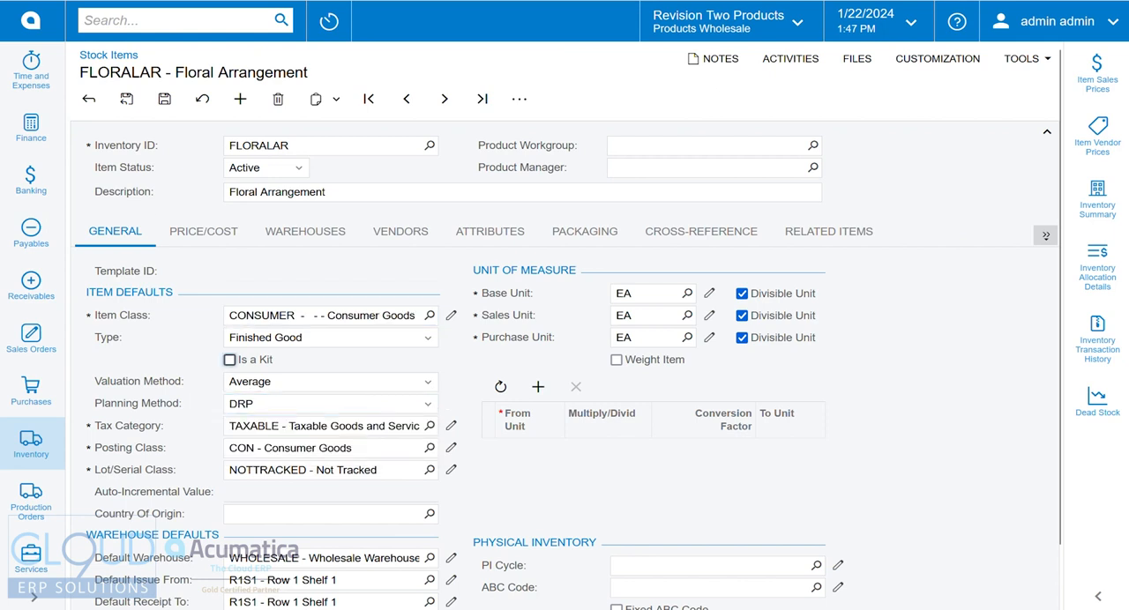
- Enter a 70.00 default price for FLORALAR
{"action": "left_click", "coordinate": [203, 231]}
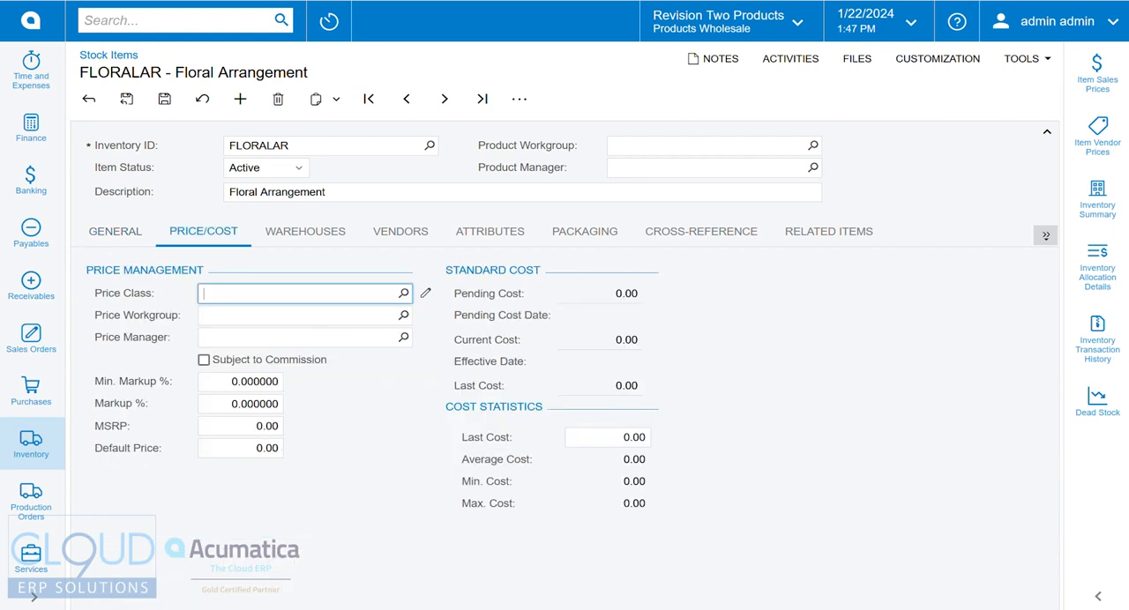
{"action": "left_click", "coordinate": [240, 448]}
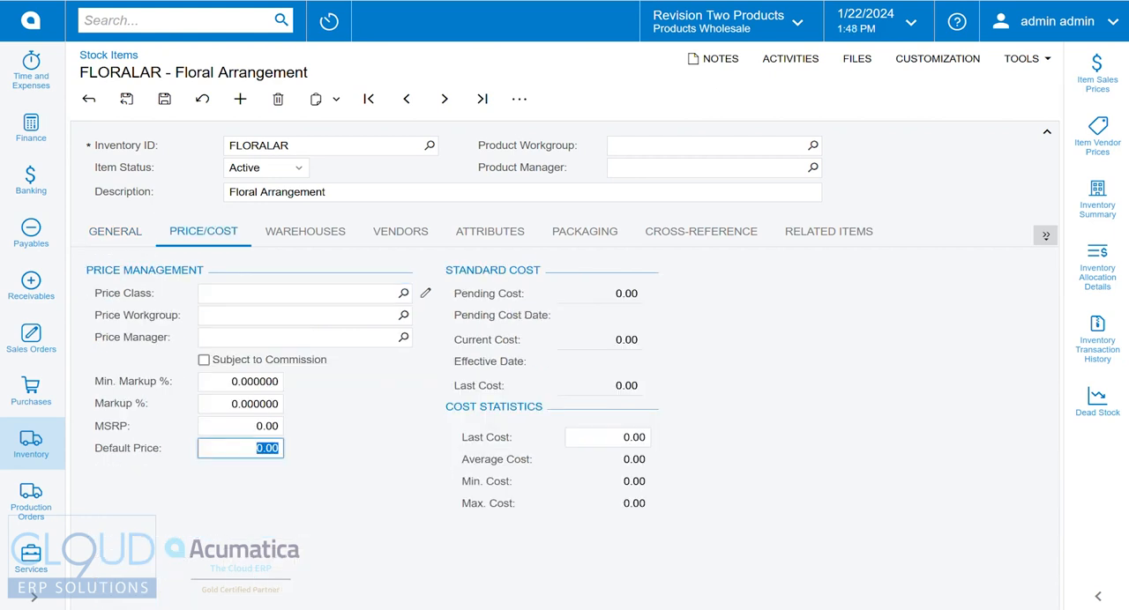
{"action": "type", "text": "70.00"}
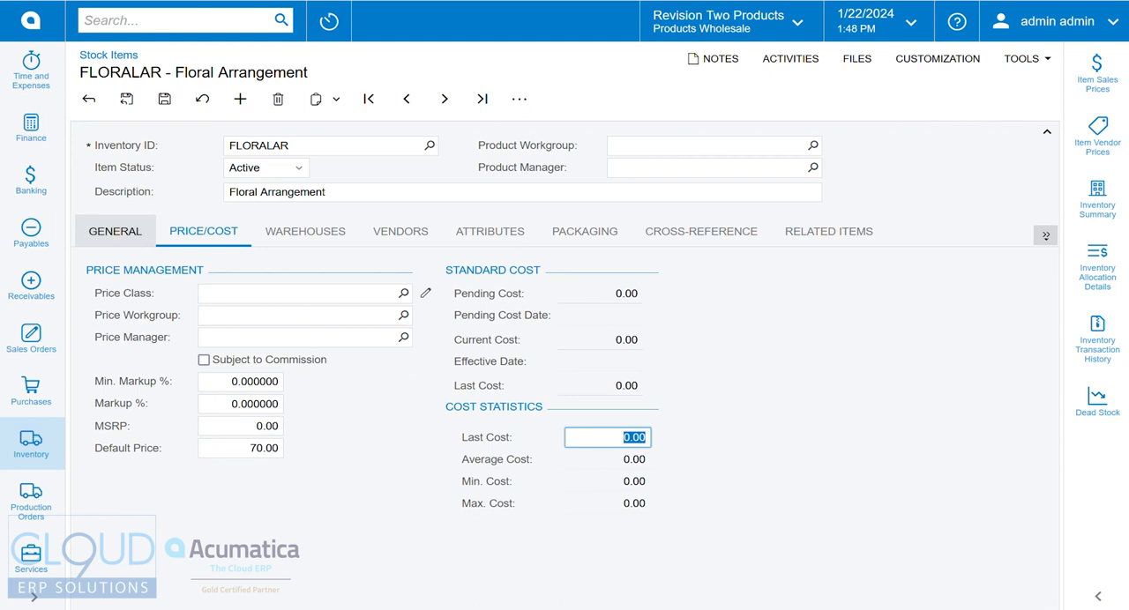
{"action": "left_click", "coordinate": [115, 231]}
{"action": "type", "text": "kit spec"}
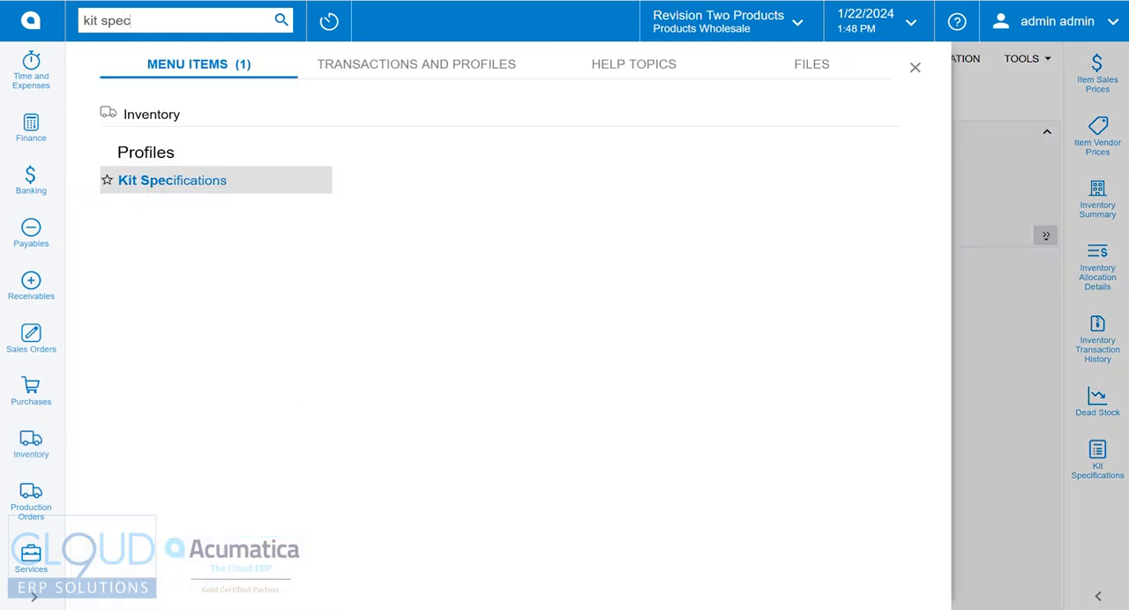
- On FLORALAR's kit specification, add Roses and Vase (qty 1) components and start a Ribbon line
{"action": "left_click", "coordinate": [172, 180]}
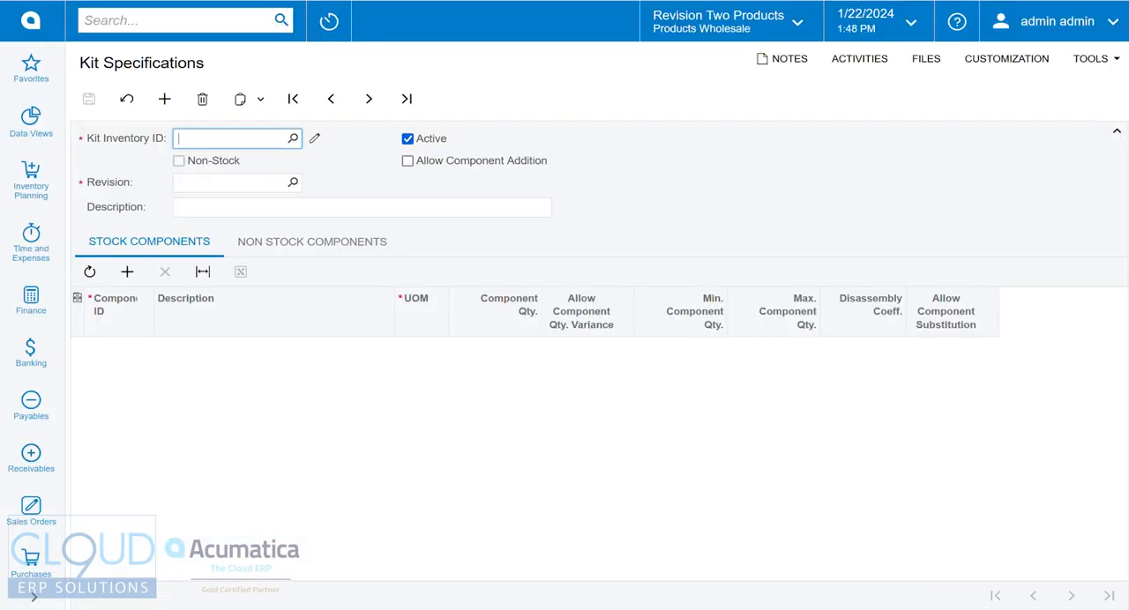
{"action": "left_click", "coordinate": [292, 138]}
{"action": "type", "text": "10"}
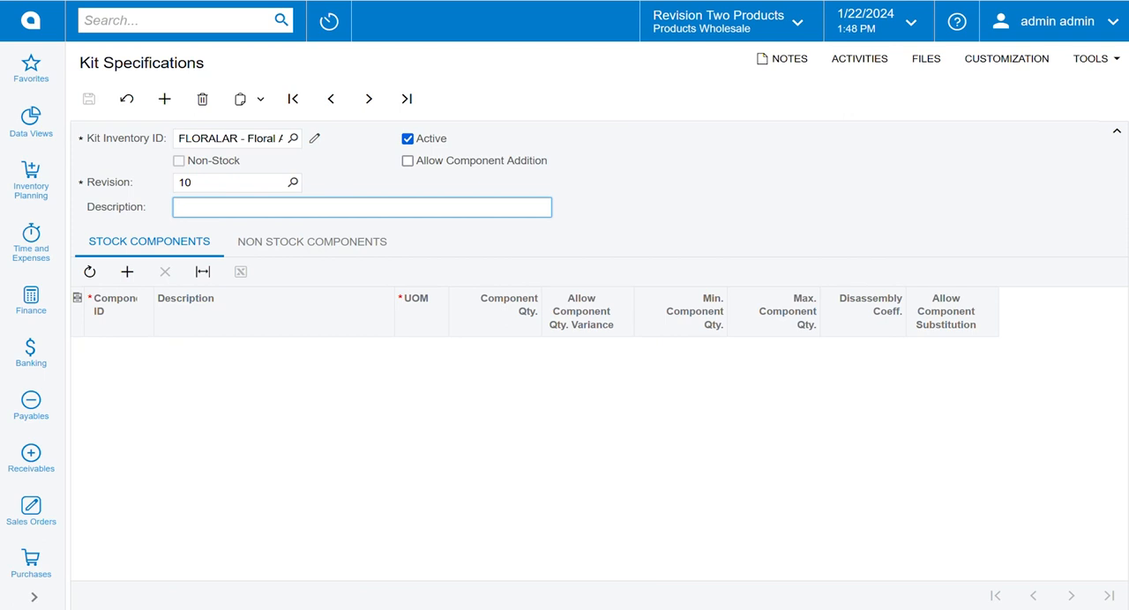
{"action": "left_click", "coordinate": [127, 271]}
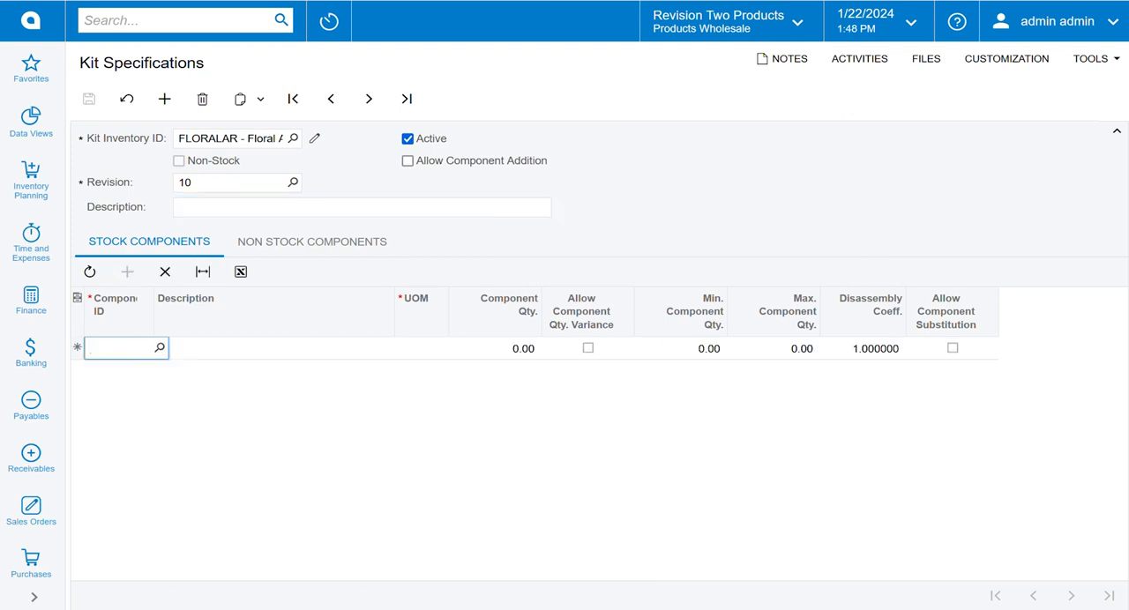
{"action": "type", "text": "ro"}
{"action": "left_click", "coordinate": [495, 348]}
{"action": "type", "text": "1"}
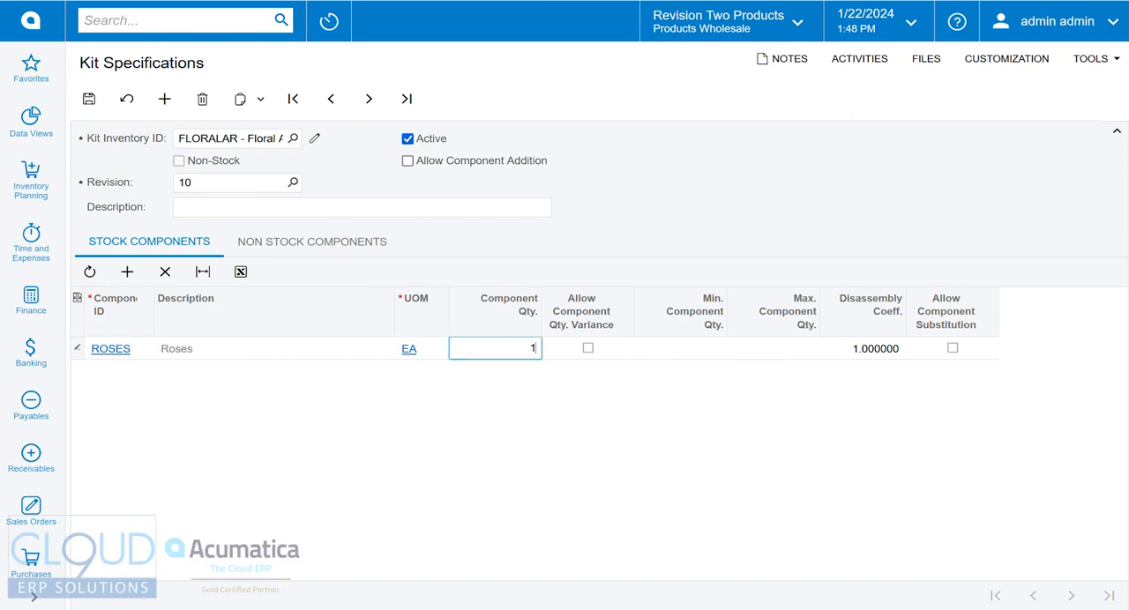
{"action": "left_click", "coordinate": [127, 272]}
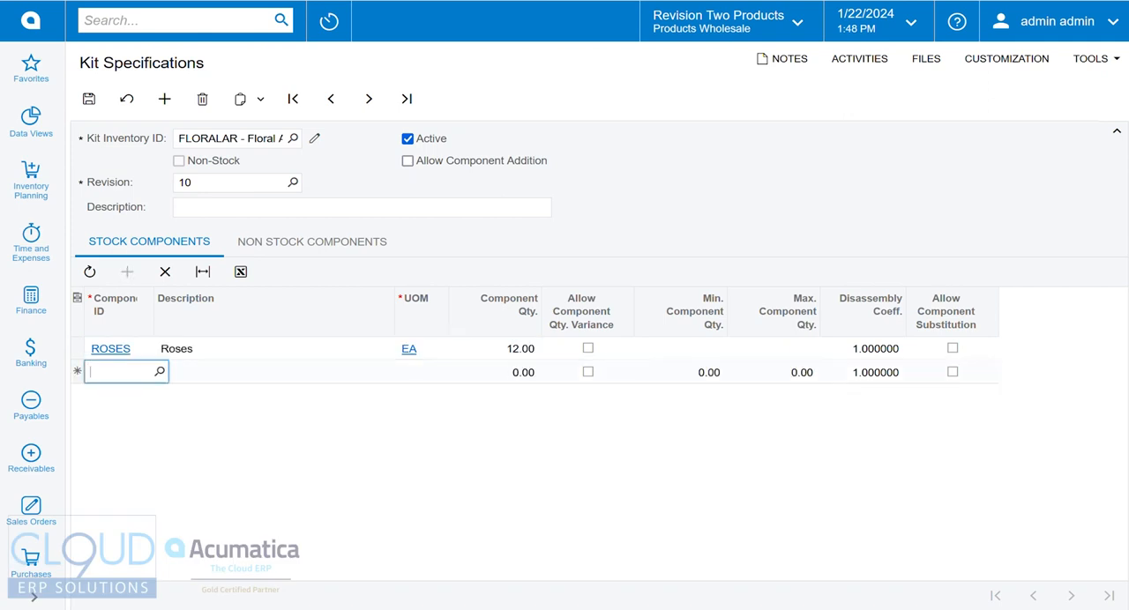
{"action": "type", "text": "vase"}
{"action": "left_click", "coordinate": [495, 372]}
{"action": "type", "text": "1"}
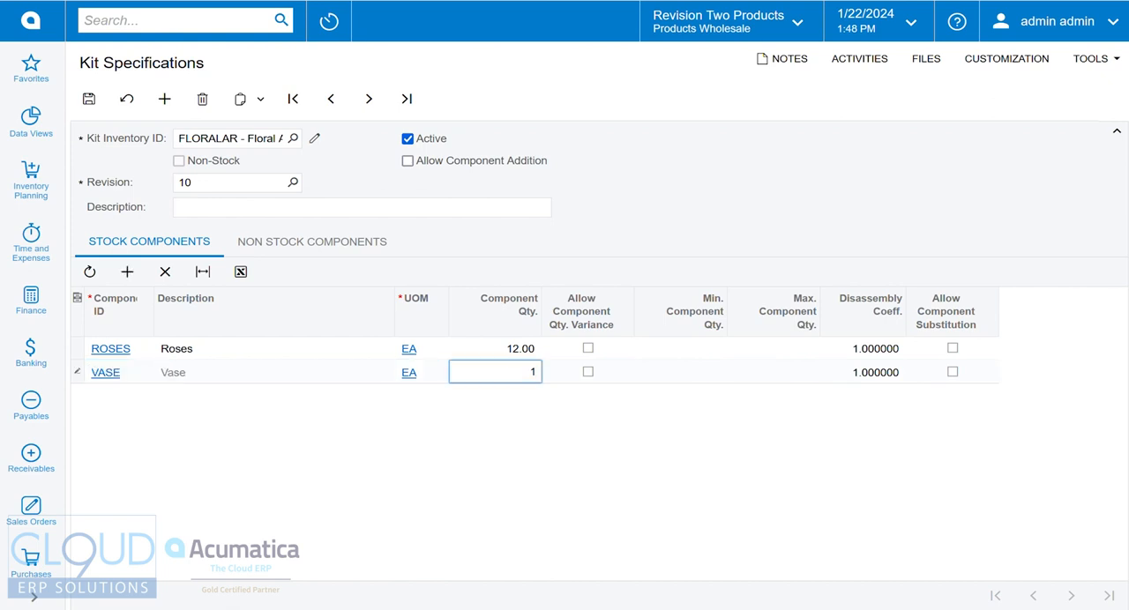
{"action": "type", "text": "rib"}
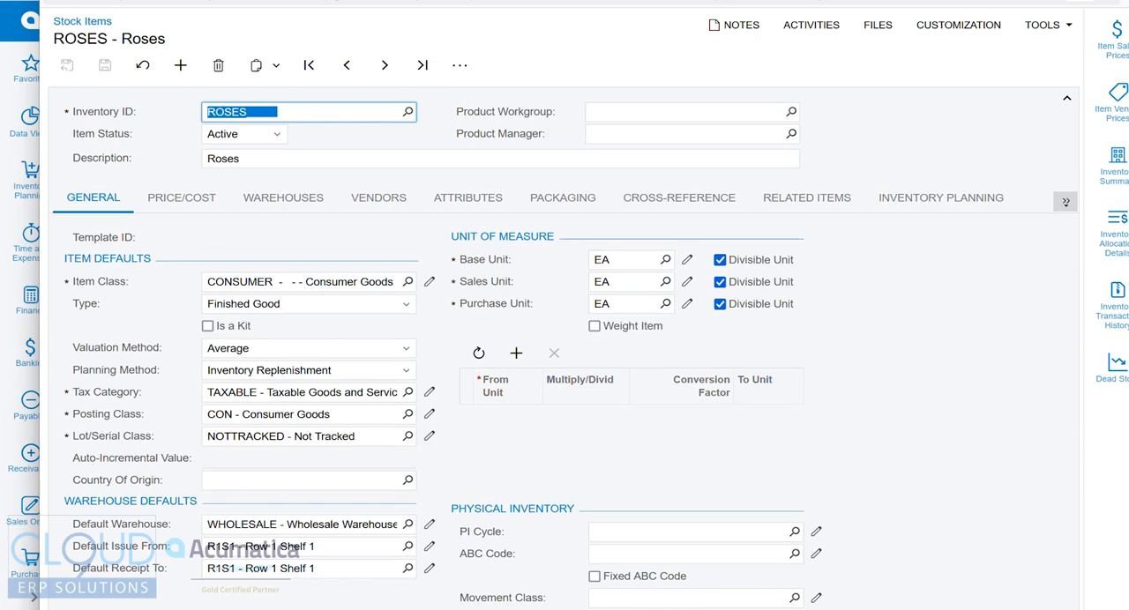
- Add Ribbon with quantity 1 to the FLORALAR kit revision 10 and save
{"action": "left_click", "coordinate": [308, 370]}
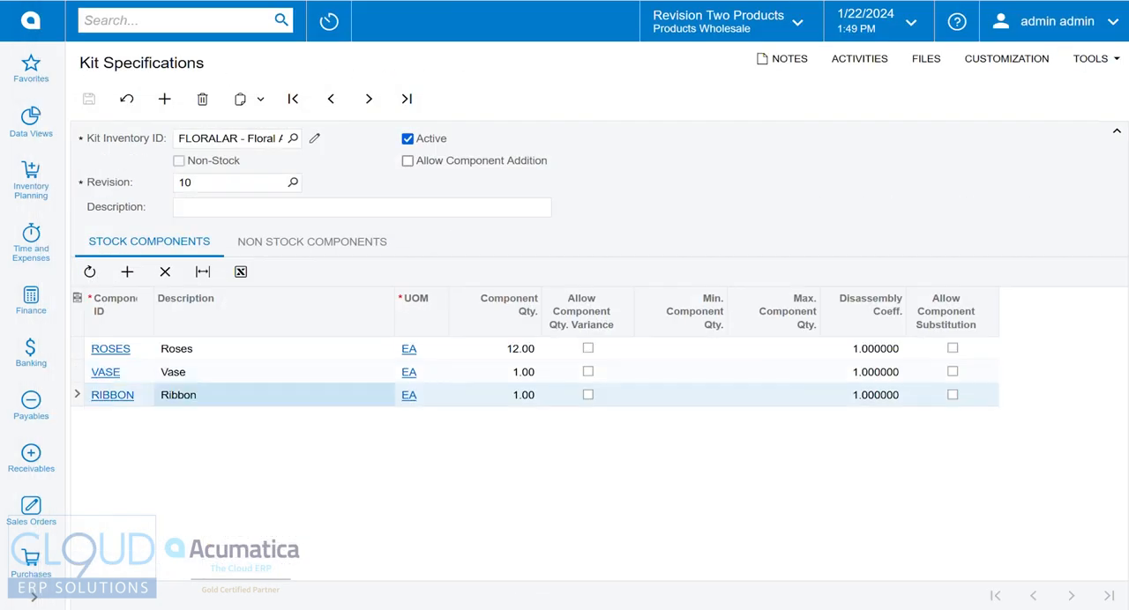
{"action": "left_click", "coordinate": [112, 394]}
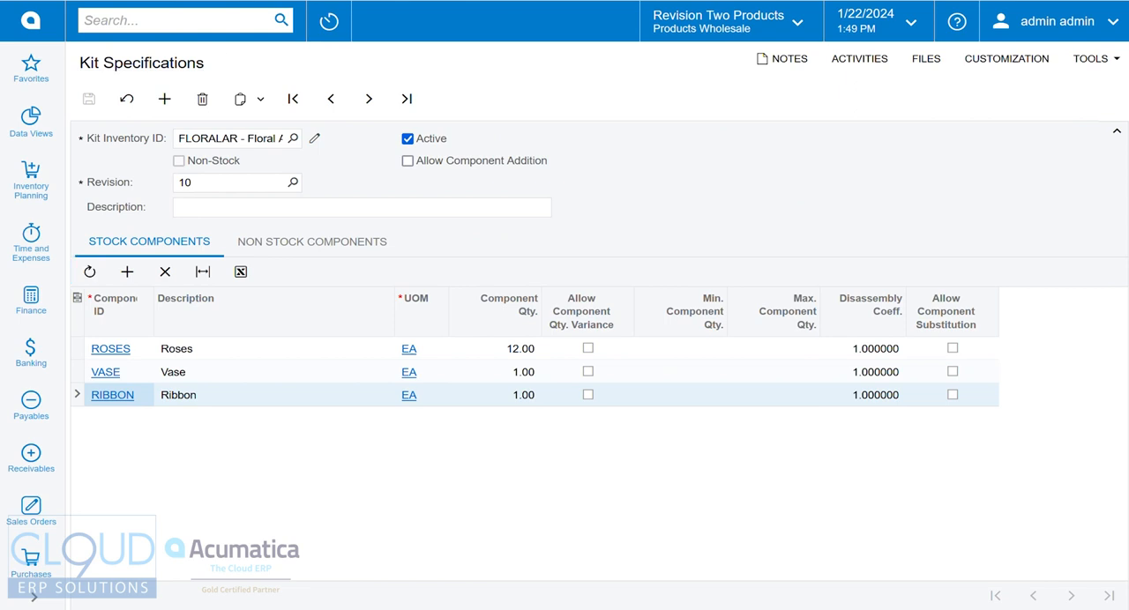
- Save sales order SO007473 with 10 FLORALAR at 70.00, totaling 710.00
{"action": "left_click", "coordinate": [30, 507]}
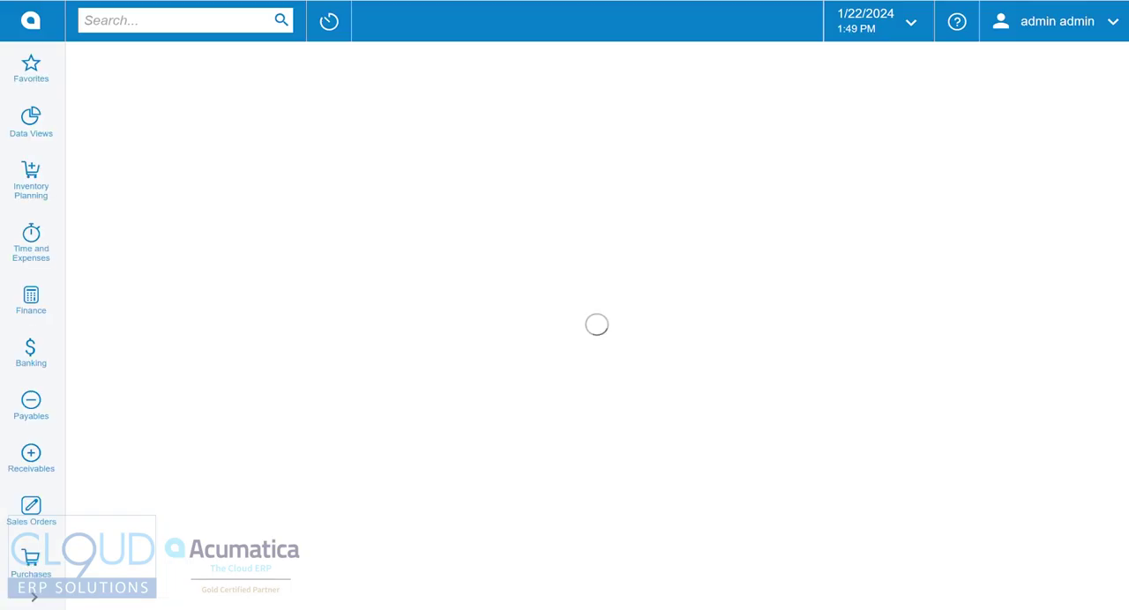
{"action": "left_click", "coordinate": [30, 509]}
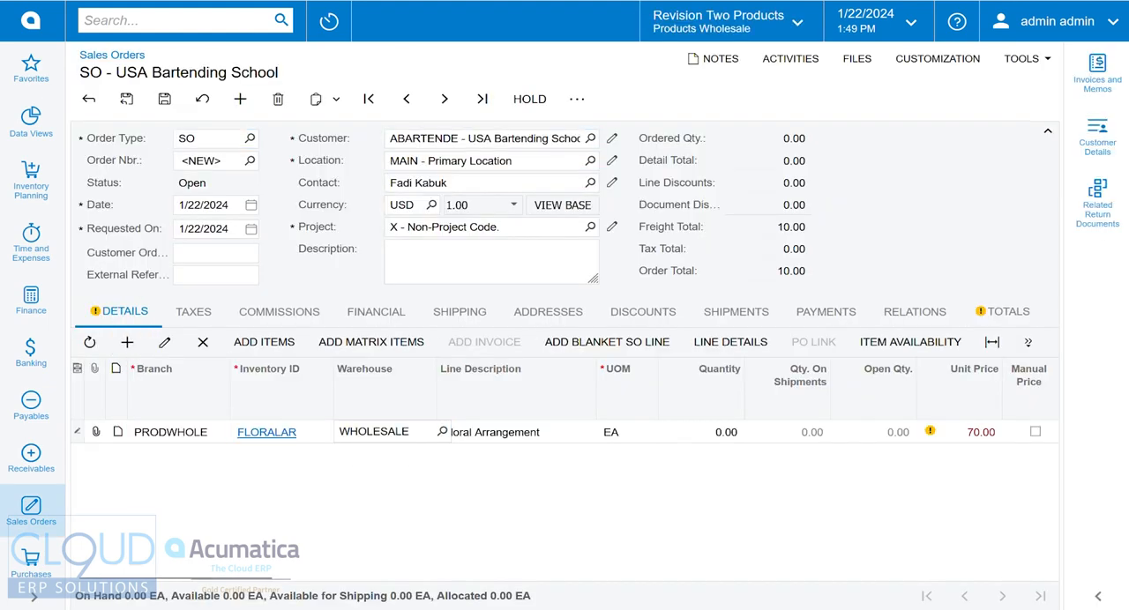
{"action": "left_click", "coordinate": [700, 432]}
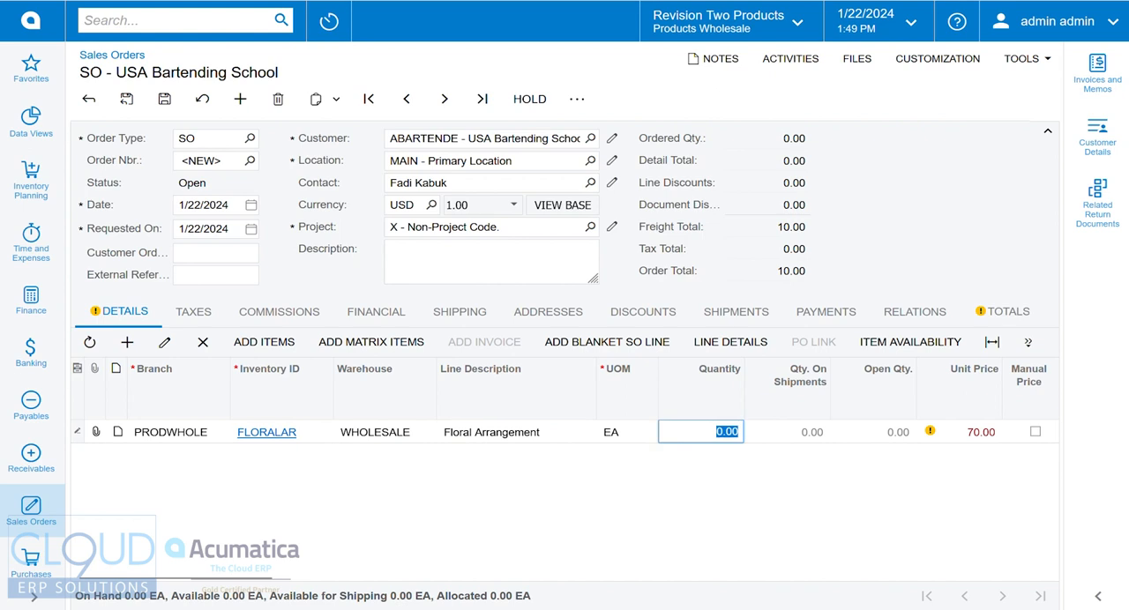
{"action": "type", "text": "10"}
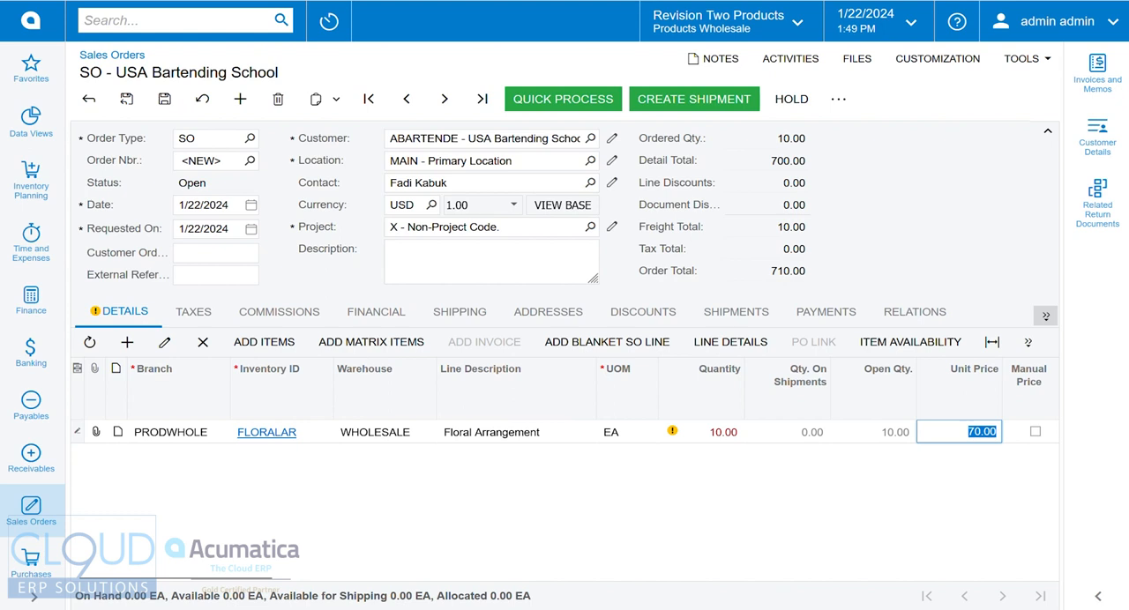
{"action": "left_click", "coordinate": [164, 99]}
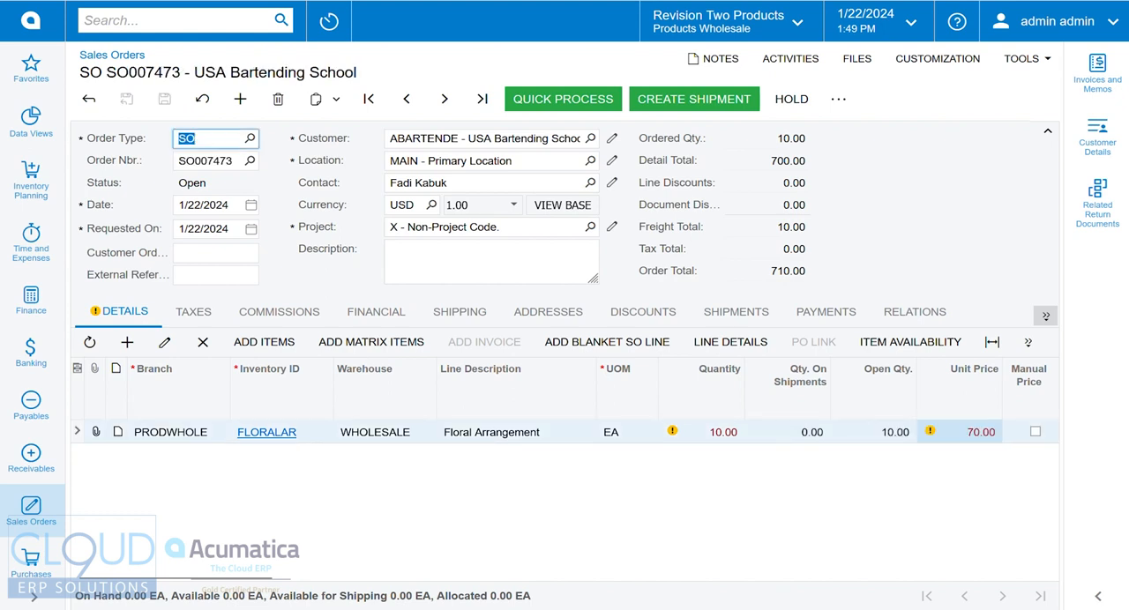
{"action": "type", "text": "inv pla"}
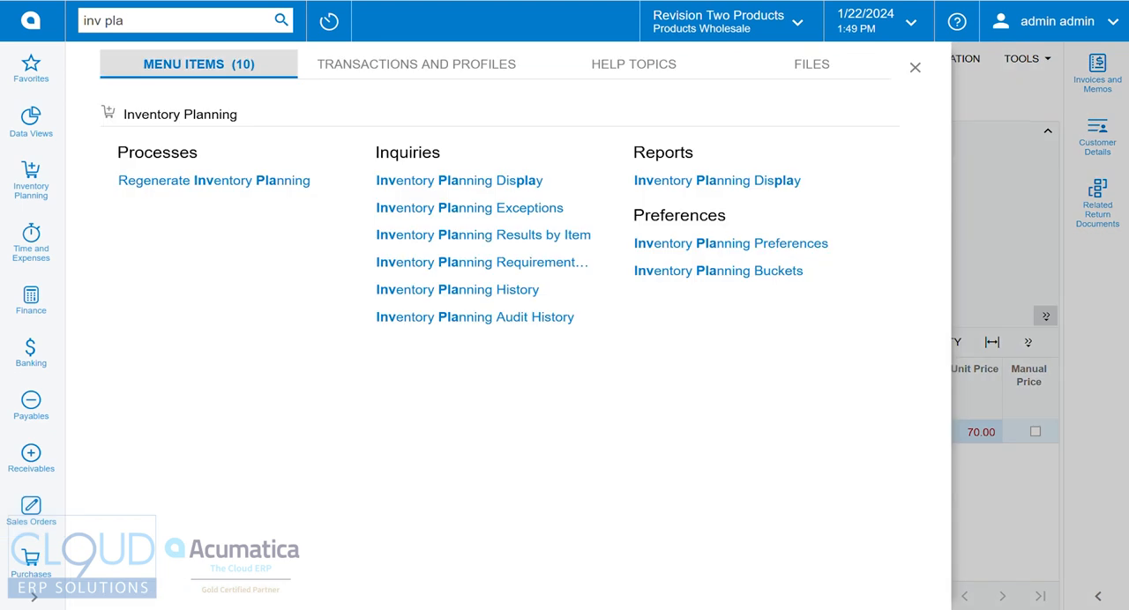
{"action": "mouse_move", "coordinate": [214, 180]}
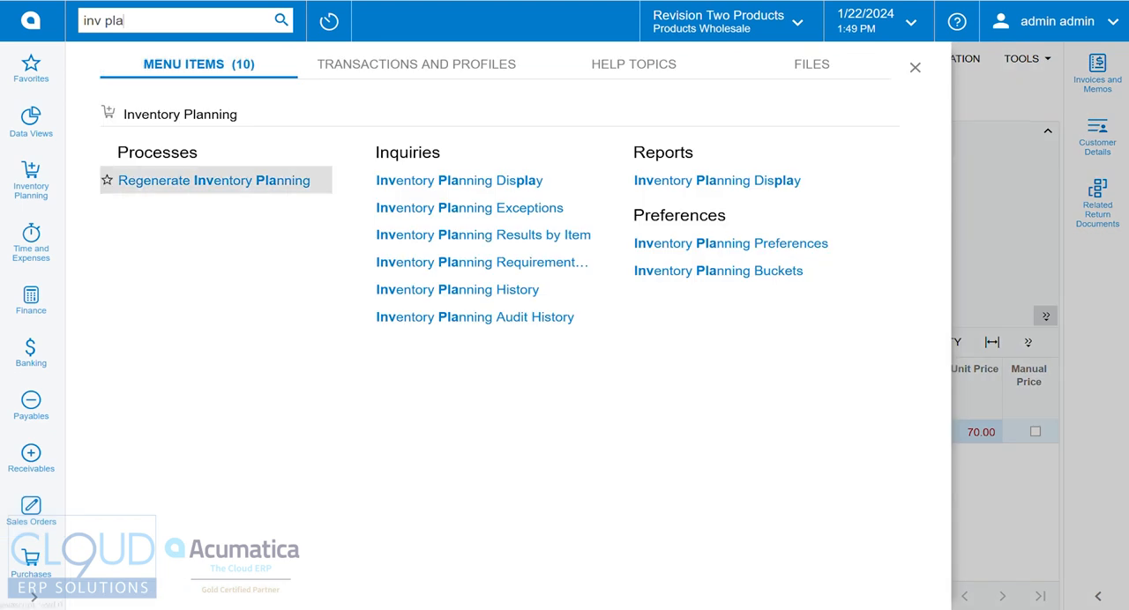
{"action": "mouse_move", "coordinate": [218, 180]}
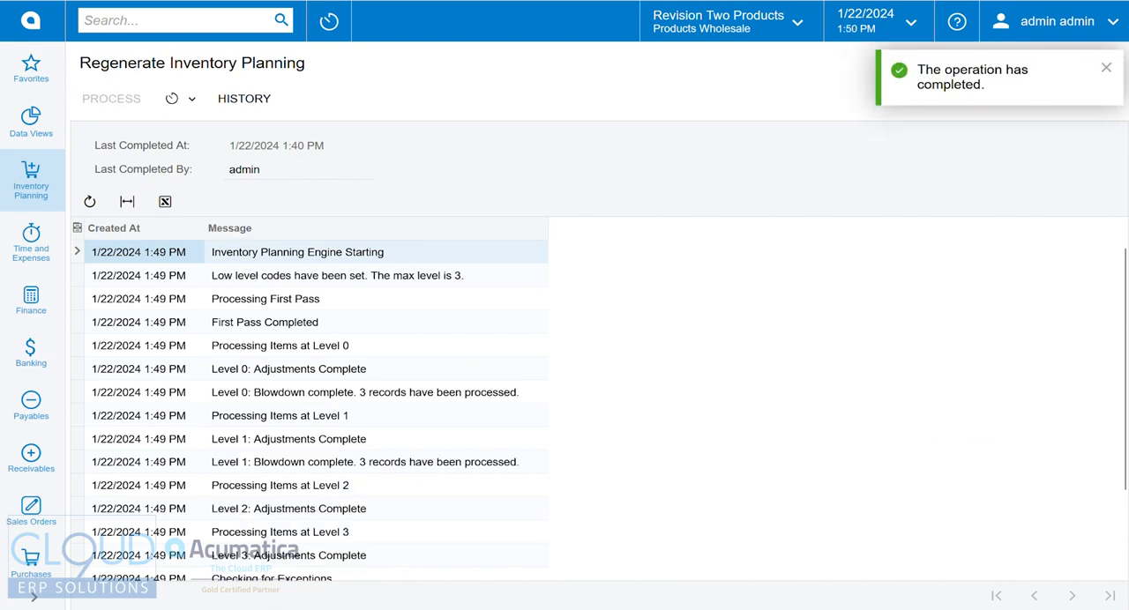
- Search 'inv pla' for inventory planning screens after the regeneration completes
{"action": "type", "text": "inv p"}
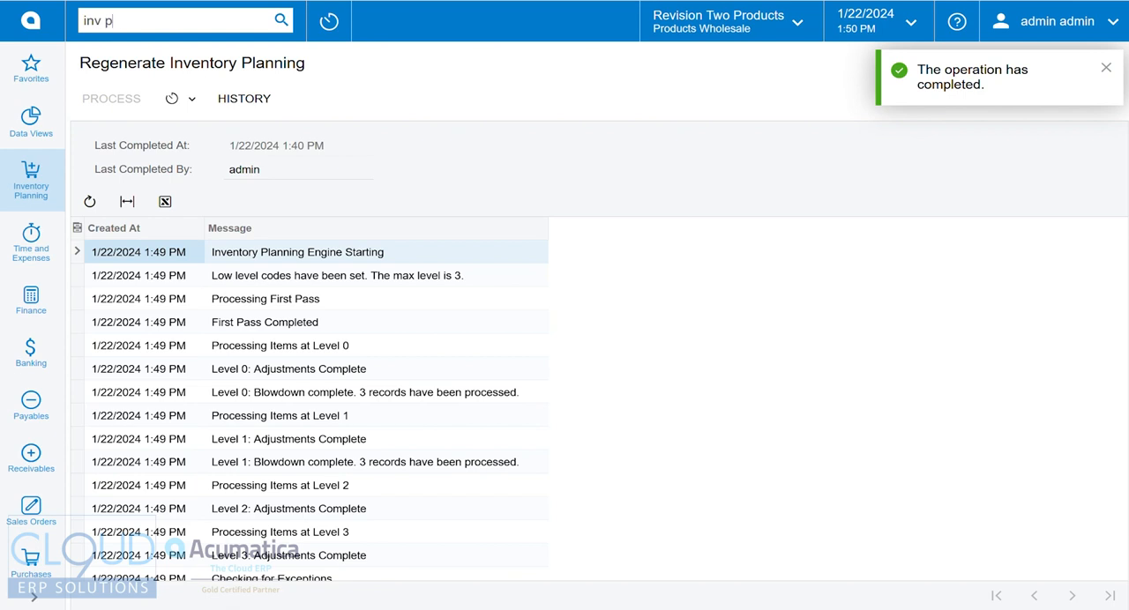
{"action": "type", "text": "la"}
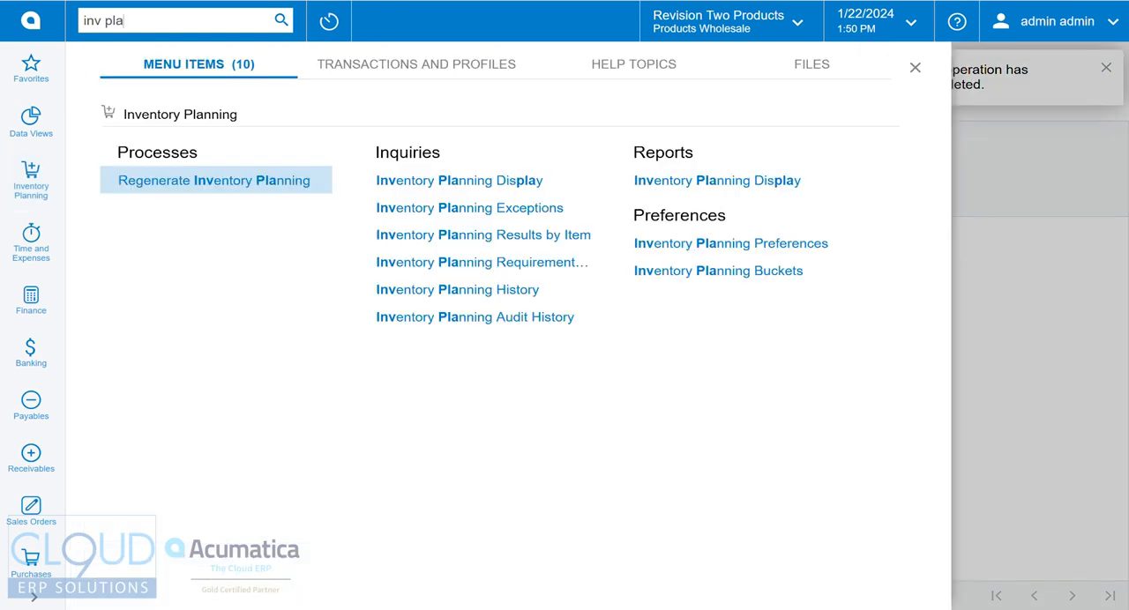
- Open Inventory Planning Display showing FLORALAR demand and planned Roses 120, Vase 10, Ribbon 10
{"action": "left_click", "coordinate": [458, 180]}
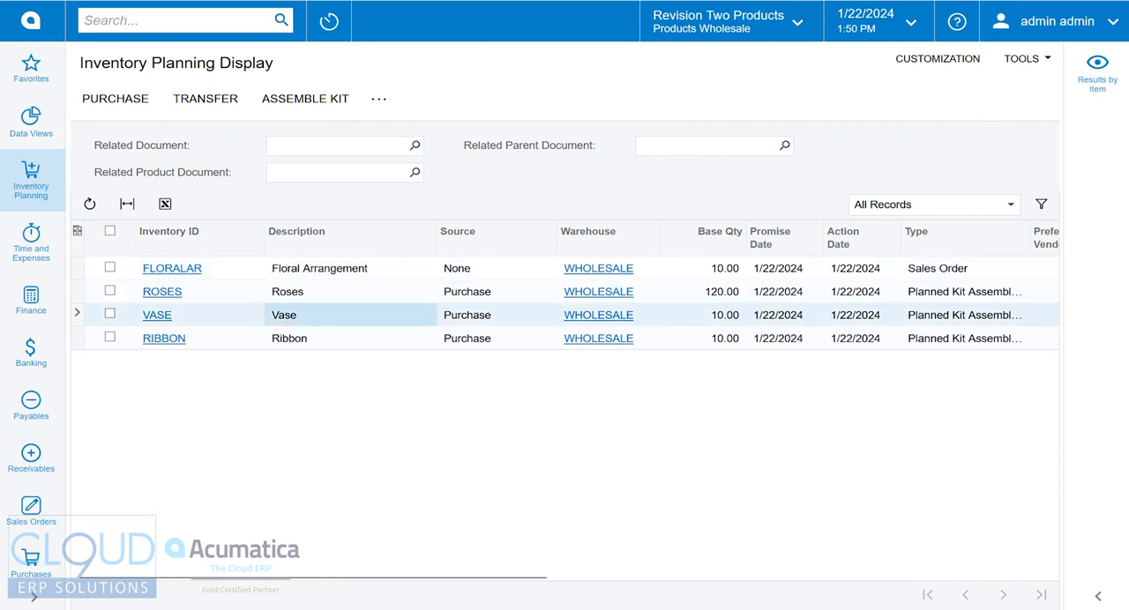
{"action": "scroll", "scroll_direction": "right", "scroll_amount": 3}
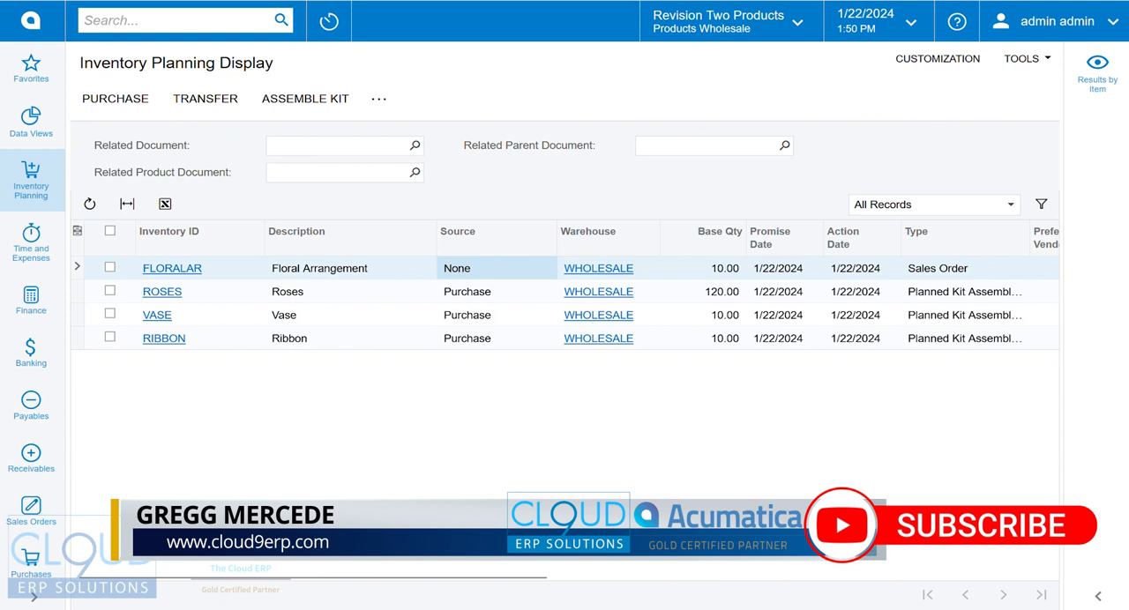
- Set FLORALAR's inventory planning Source to Kit Assembly and save the stock item
{"action": "left_click", "coordinate": [172, 267]}
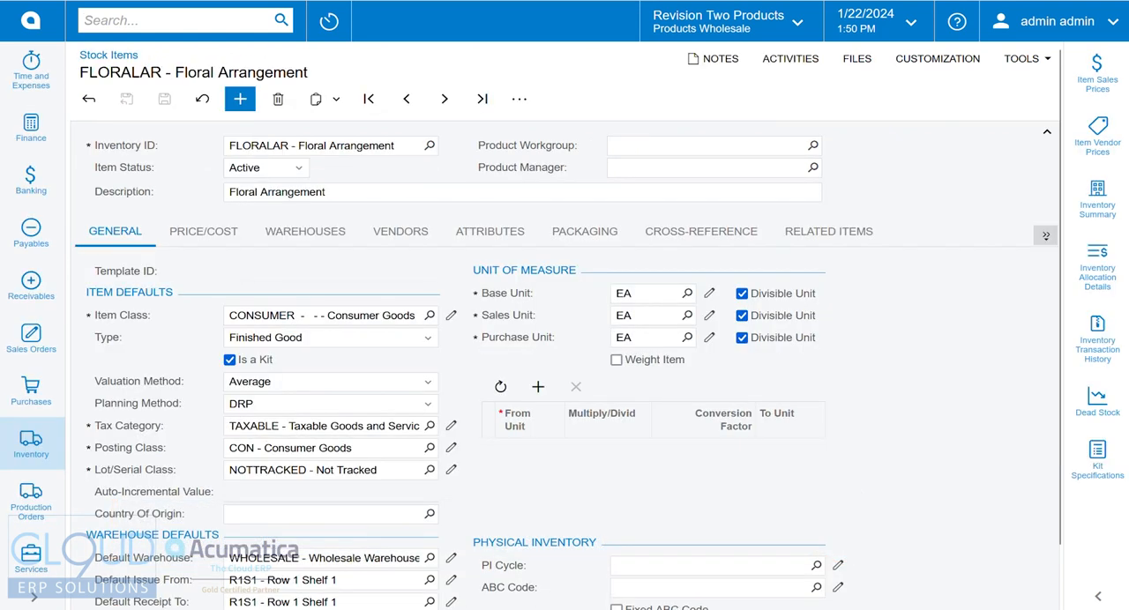
{"action": "left_click", "coordinate": [1045, 234]}
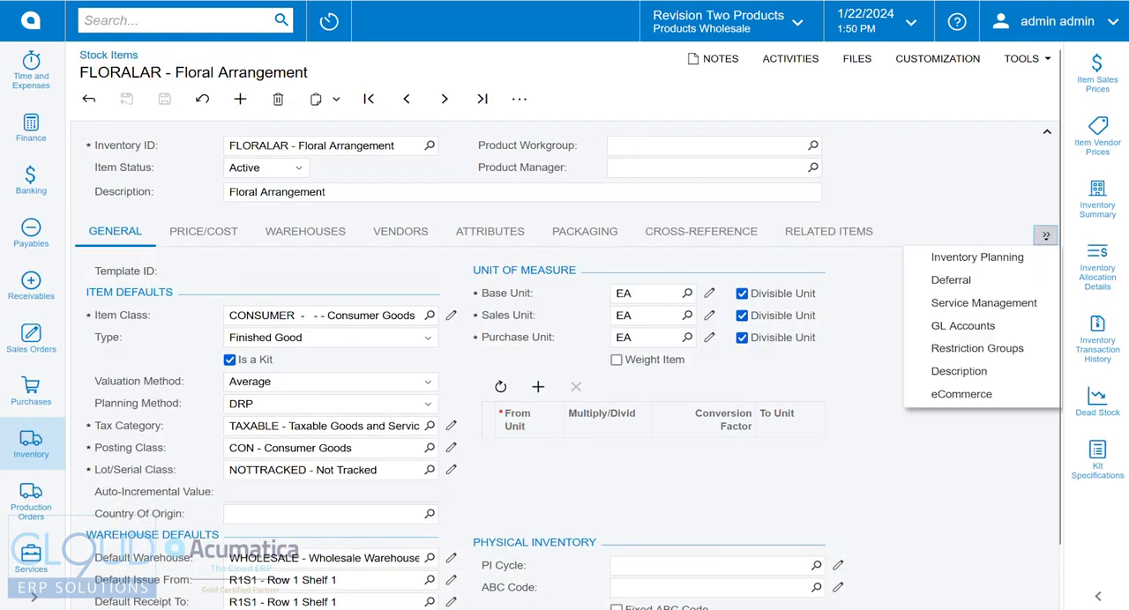
{"action": "left_click", "coordinate": [977, 257]}
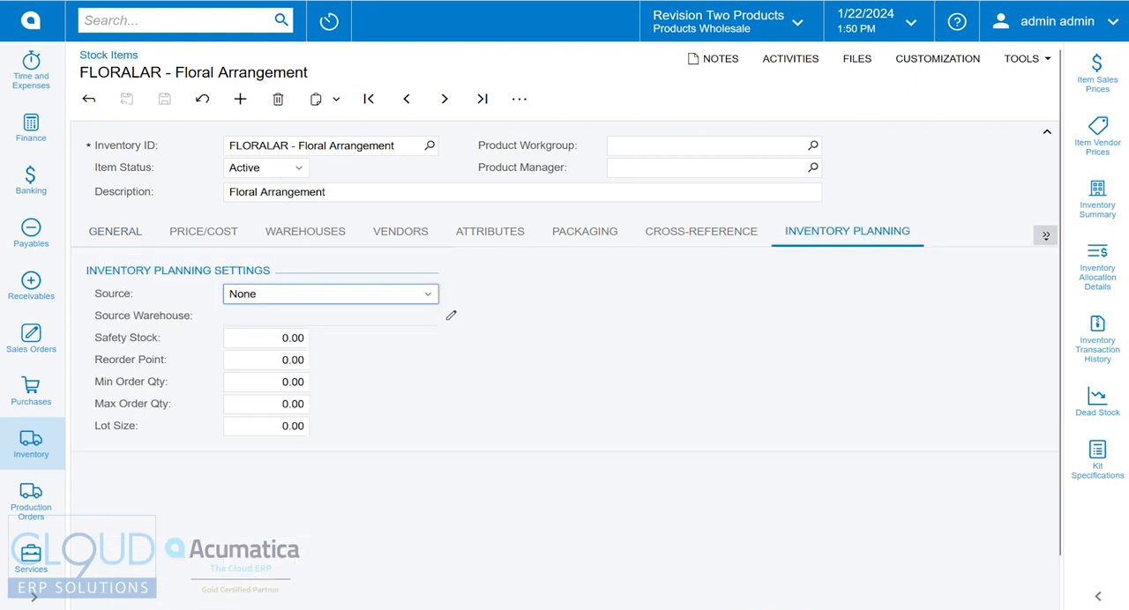
{"action": "left_click", "coordinate": [330, 294]}
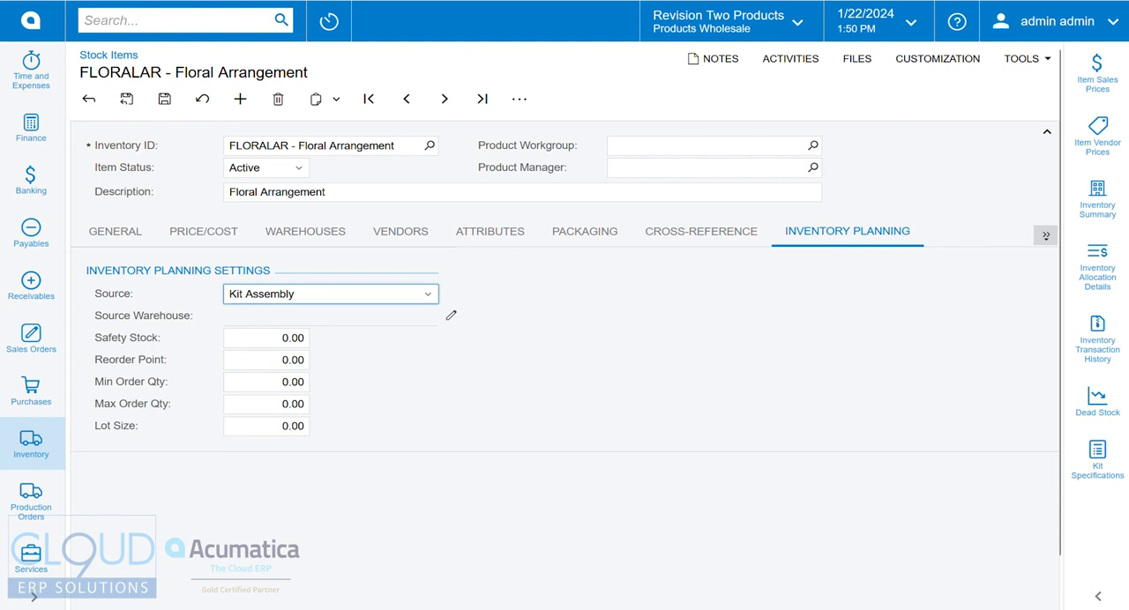
{"action": "mouse_move", "coordinate": [170, 338]}
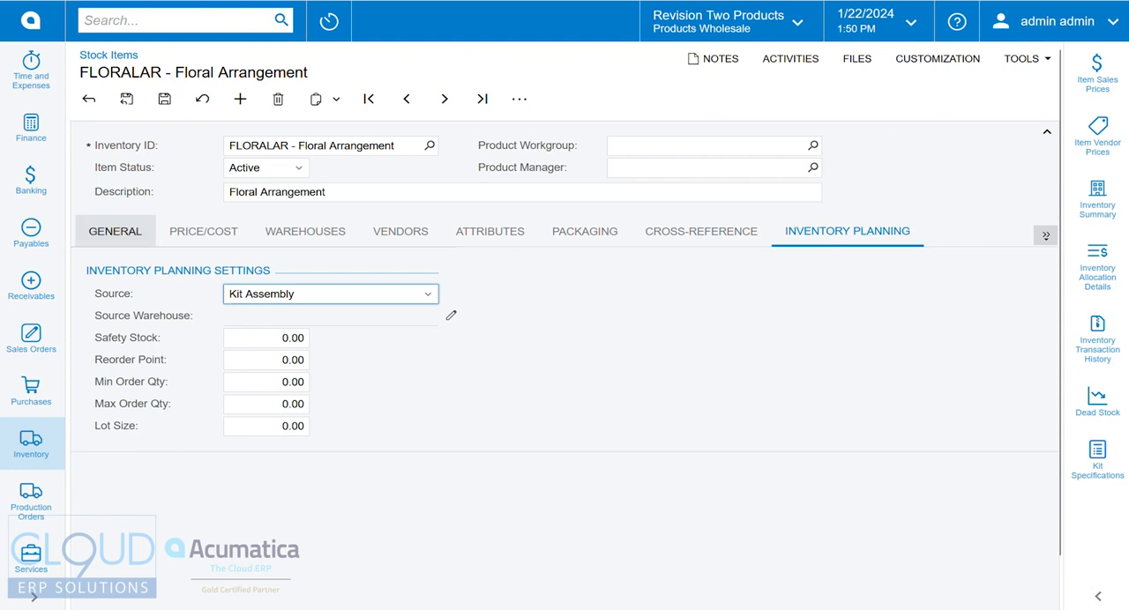
{"action": "left_click", "coordinate": [165, 98]}
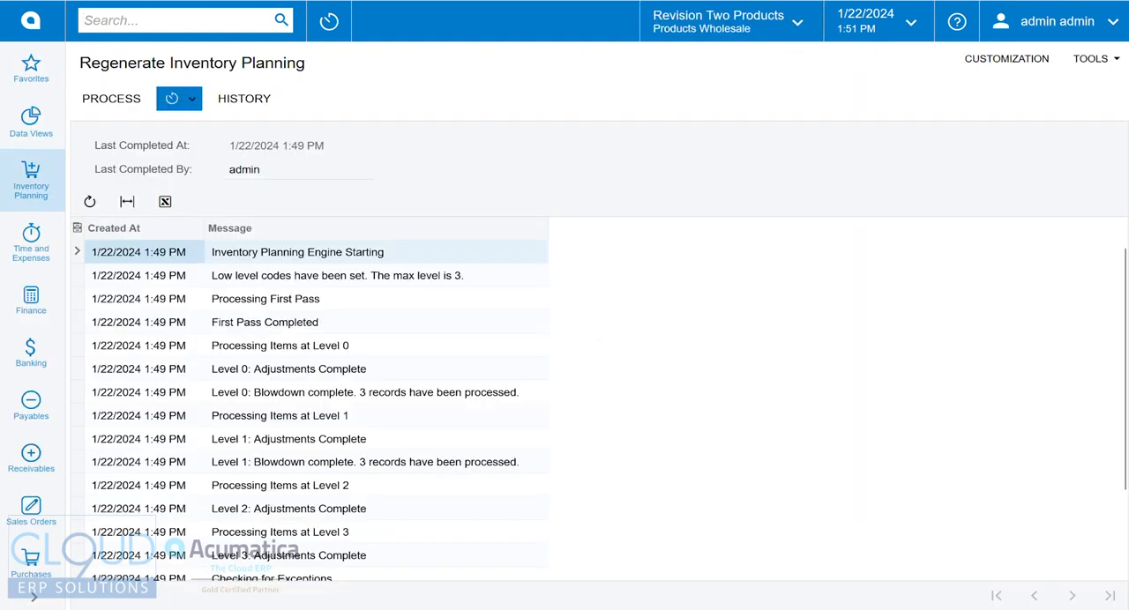
- Rerun the inventory planning regeneration process to pick up FLORALAR's Kit Assembly source
{"action": "left_click", "coordinate": [172, 98]}
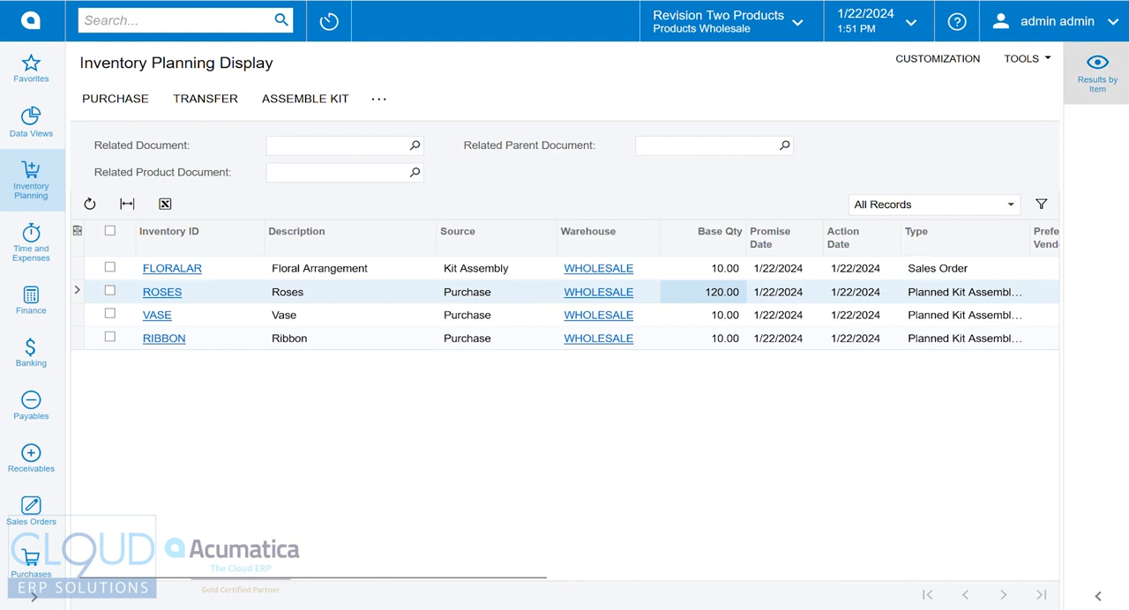
- Show the Roses planning results by item in a full-width panel, with 120 required
{"action": "left_click", "coordinate": [1095, 71]}
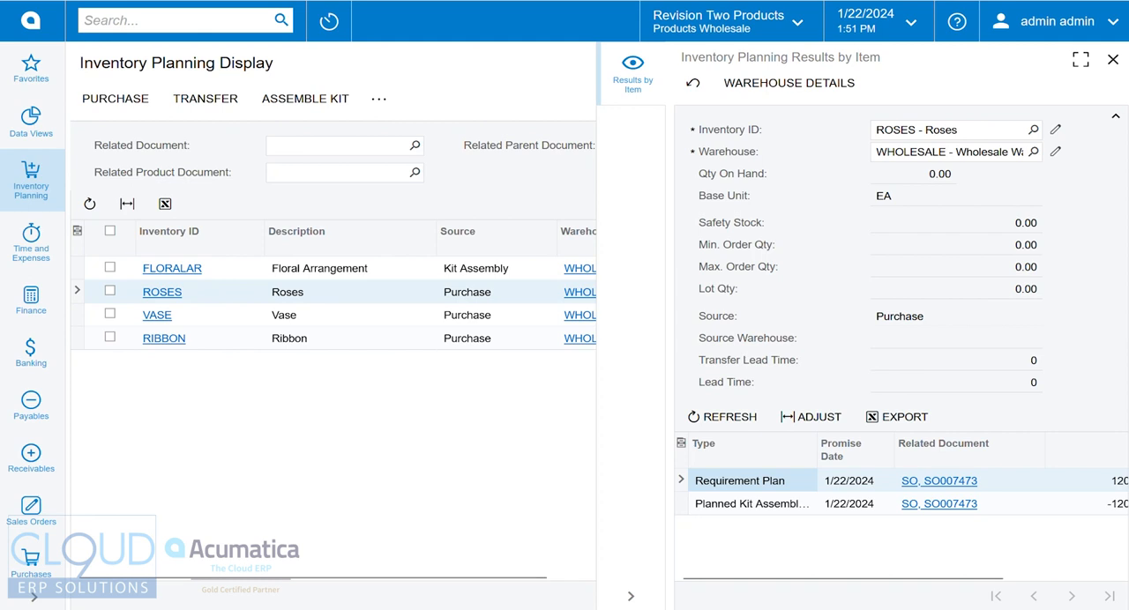
{"action": "left_click", "coordinate": [1079, 59]}
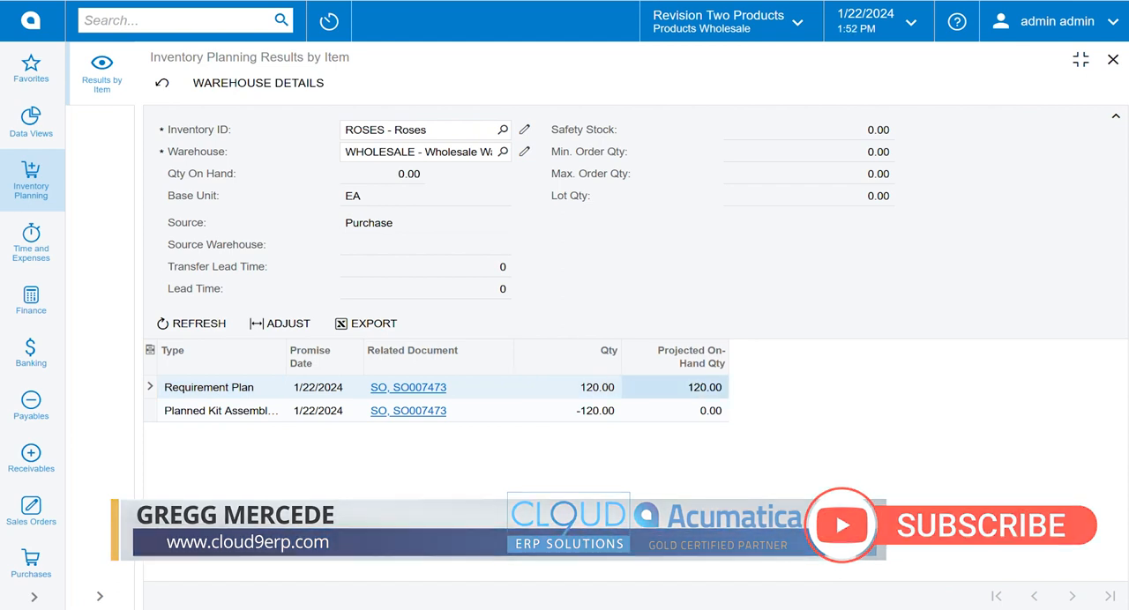
{"action": "mouse_move", "coordinate": [220, 410]}
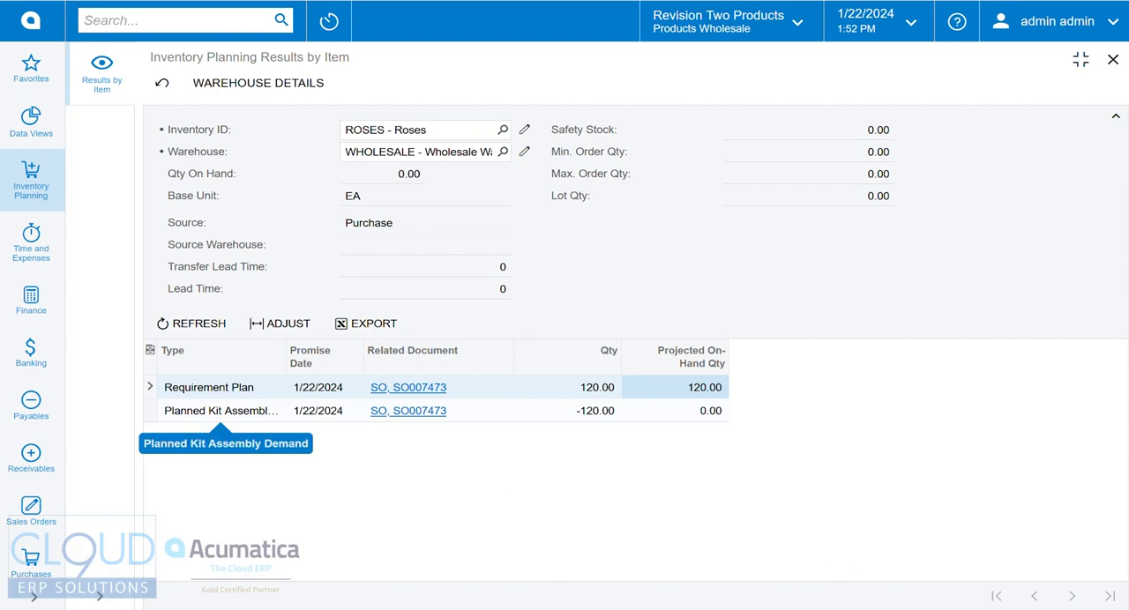
{"action": "left_click", "coordinate": [221, 411]}
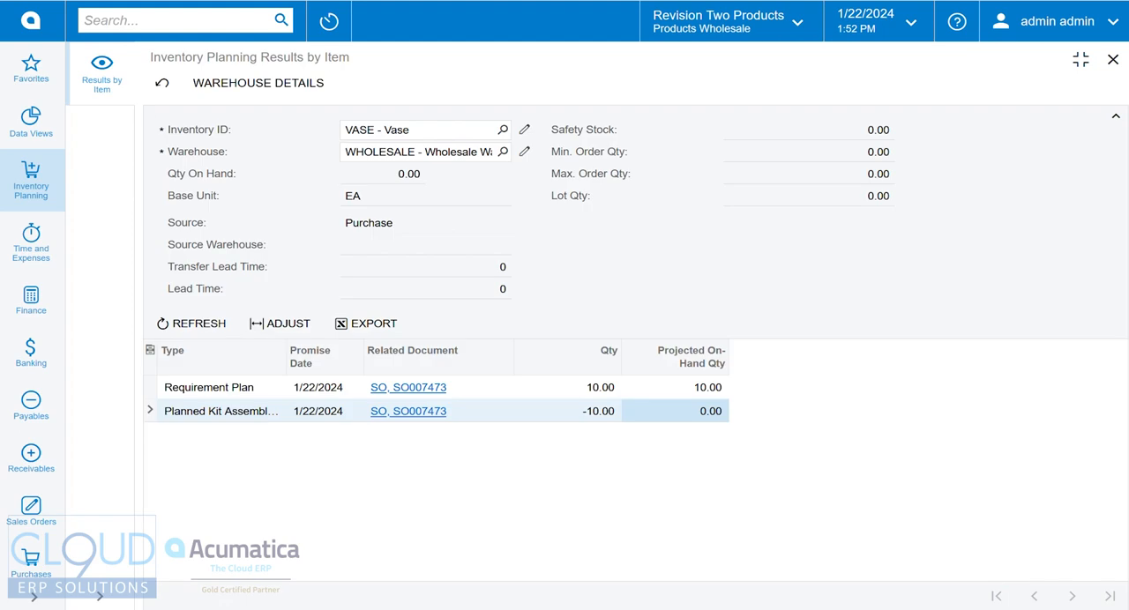
- Review the Vase and FLORALAR planning result lines, then return to the planning display
{"action": "left_click", "coordinate": [208, 387]}
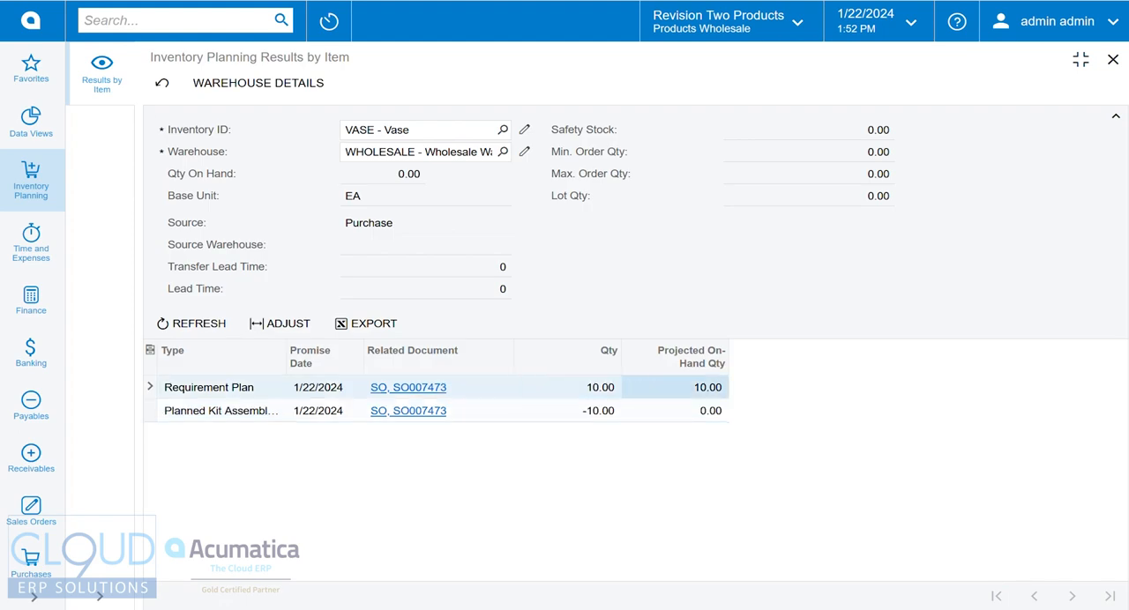
{"action": "left_click", "coordinate": [220, 410]}
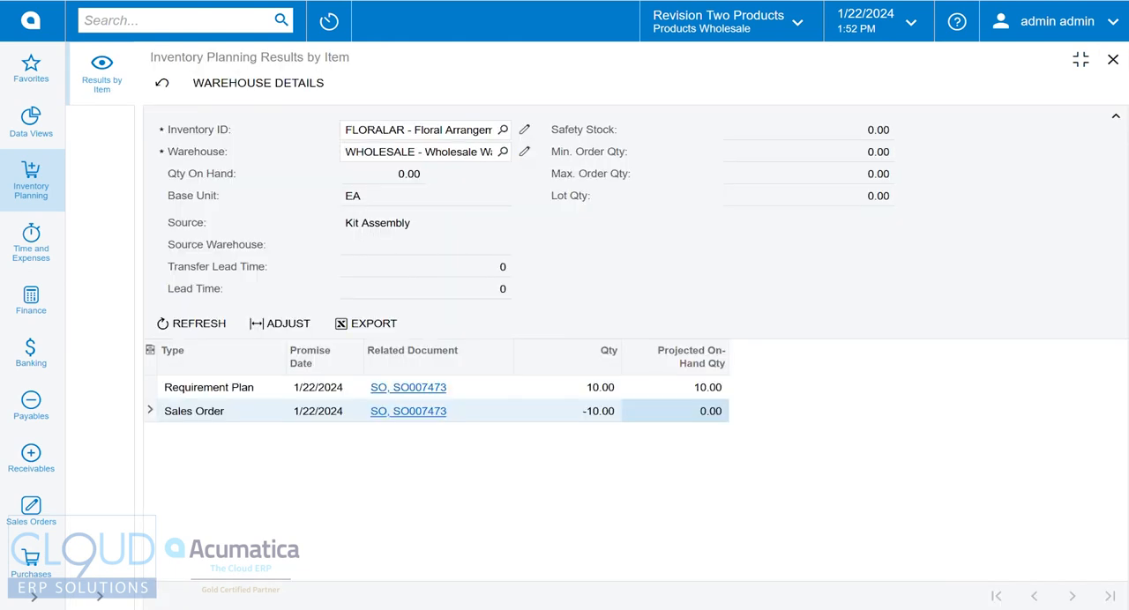
{"action": "left_click", "coordinate": [208, 387]}
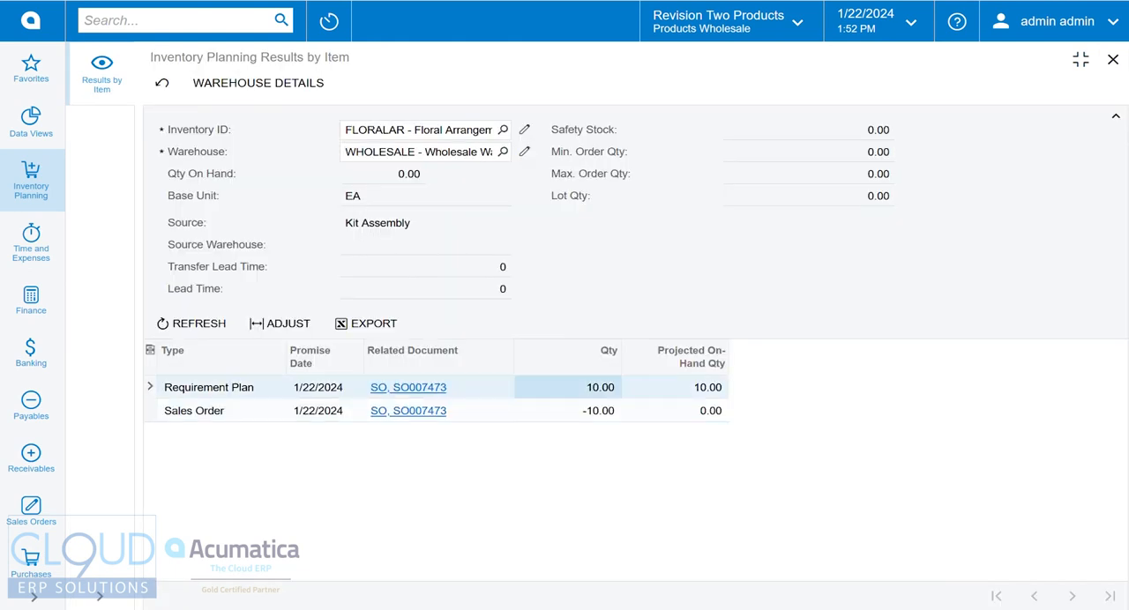
{"action": "left_click", "coordinate": [194, 410]}
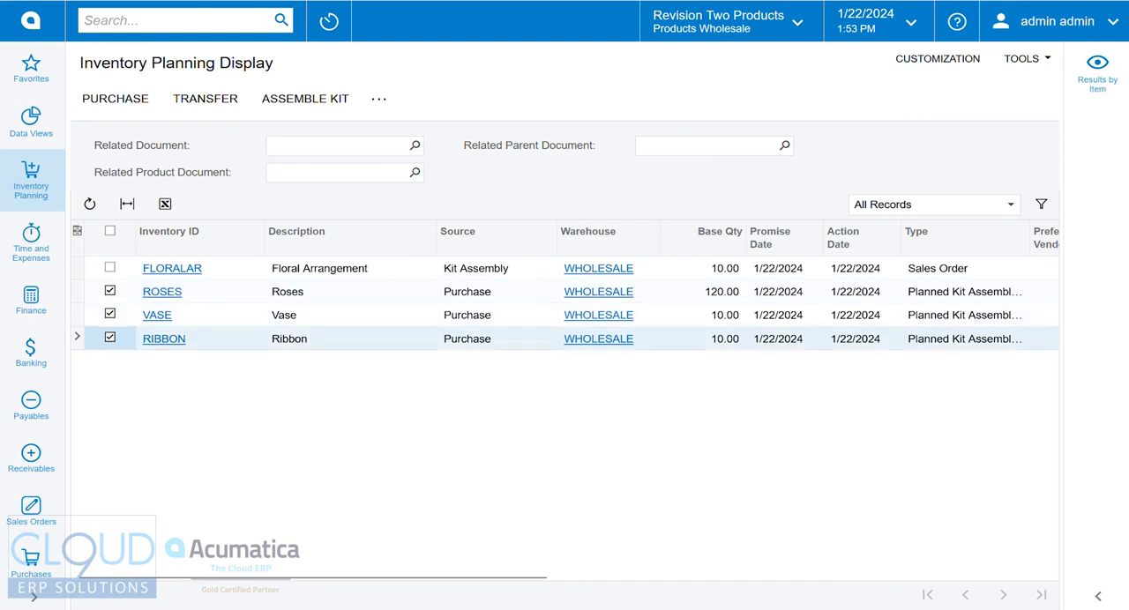
- Create a purchase order from AAVENDOR - Goto Vendor Inc for Ribbon, Roses and Vase
{"action": "left_click", "coordinate": [114, 98]}
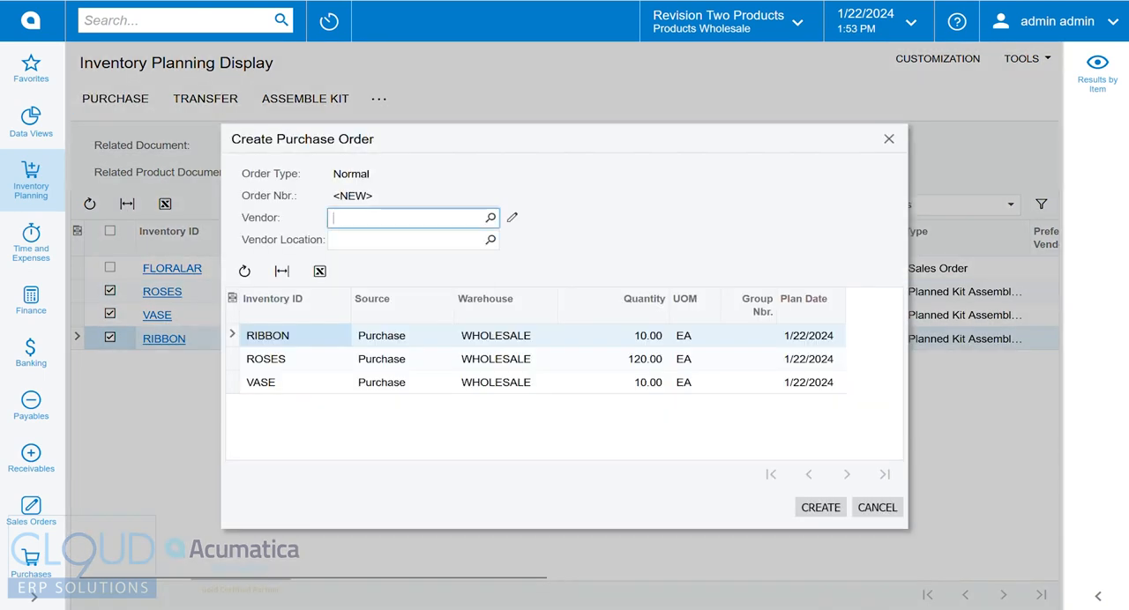
{"action": "type", "text": "got"}
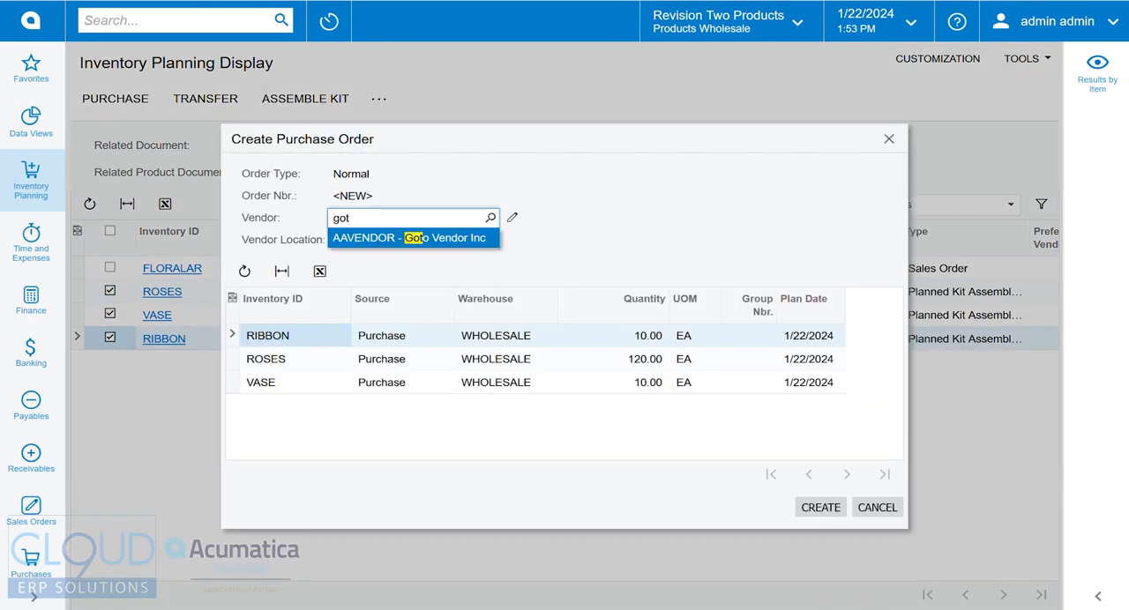
{"action": "left_click", "coordinate": [411, 238]}
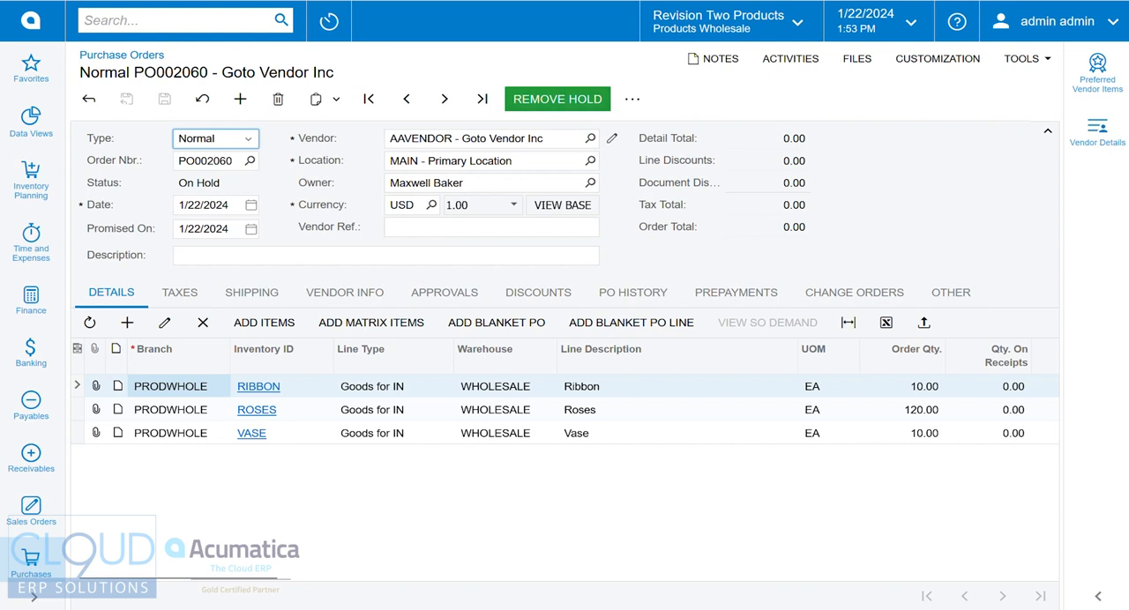
- Approve PO002060, then release receipt PR002026 without creating a bill
{"action": "left_click", "coordinate": [557, 99]}
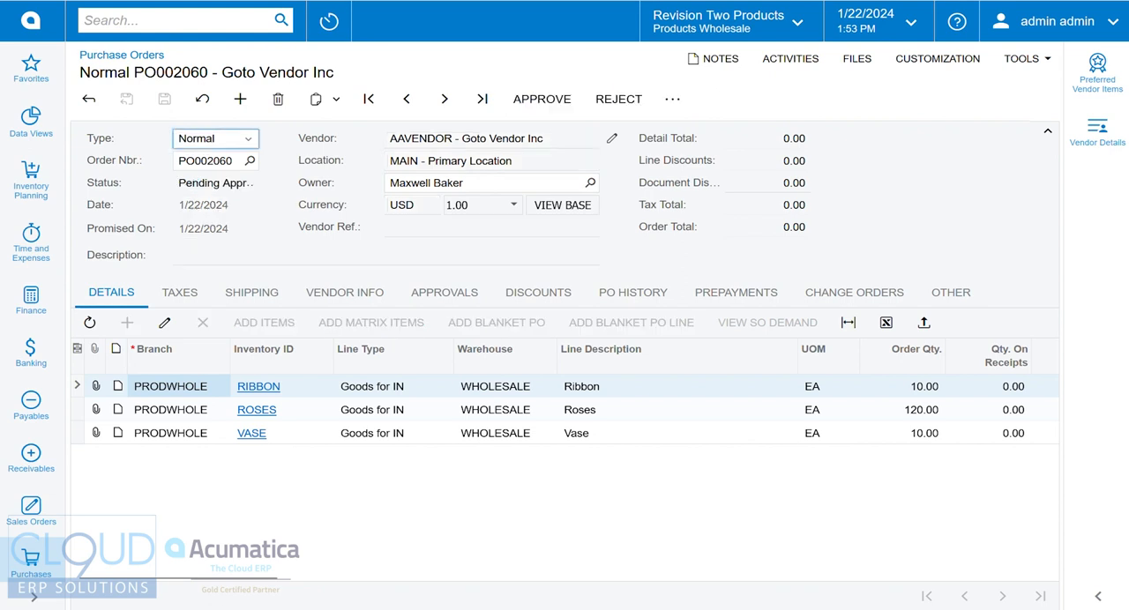
{"action": "left_click", "coordinate": [542, 98]}
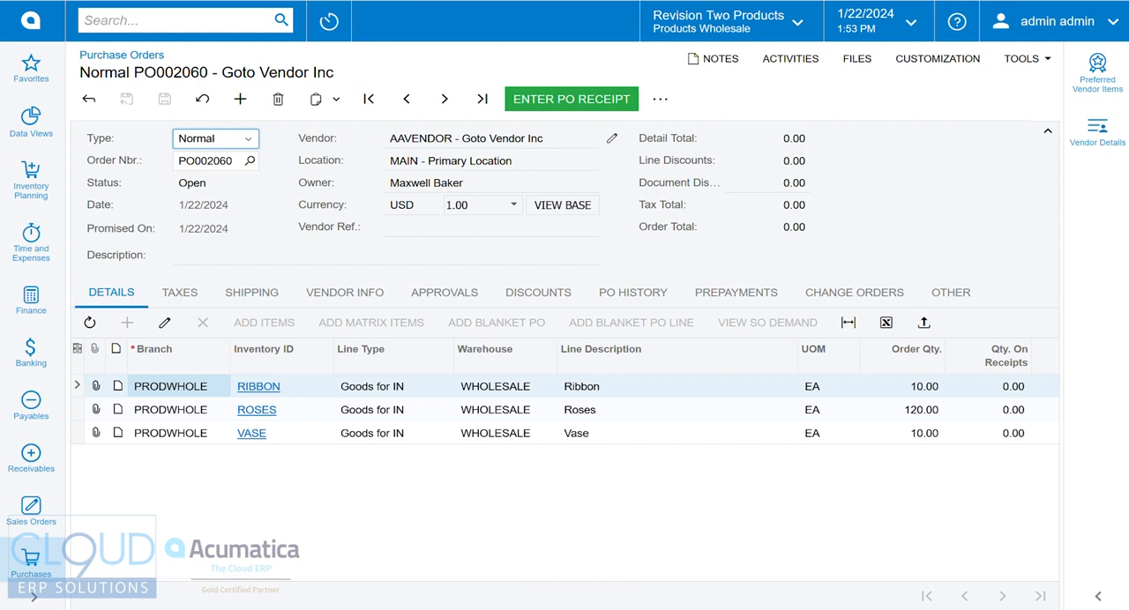
{"action": "left_click", "coordinate": [571, 99]}
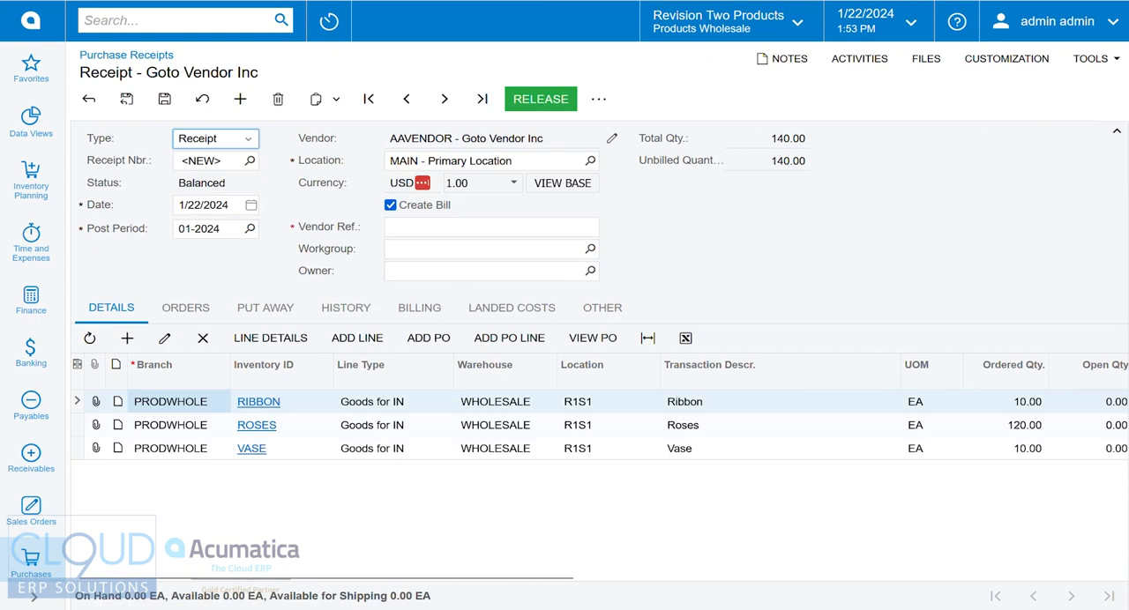
{"action": "left_click", "coordinate": [390, 204]}
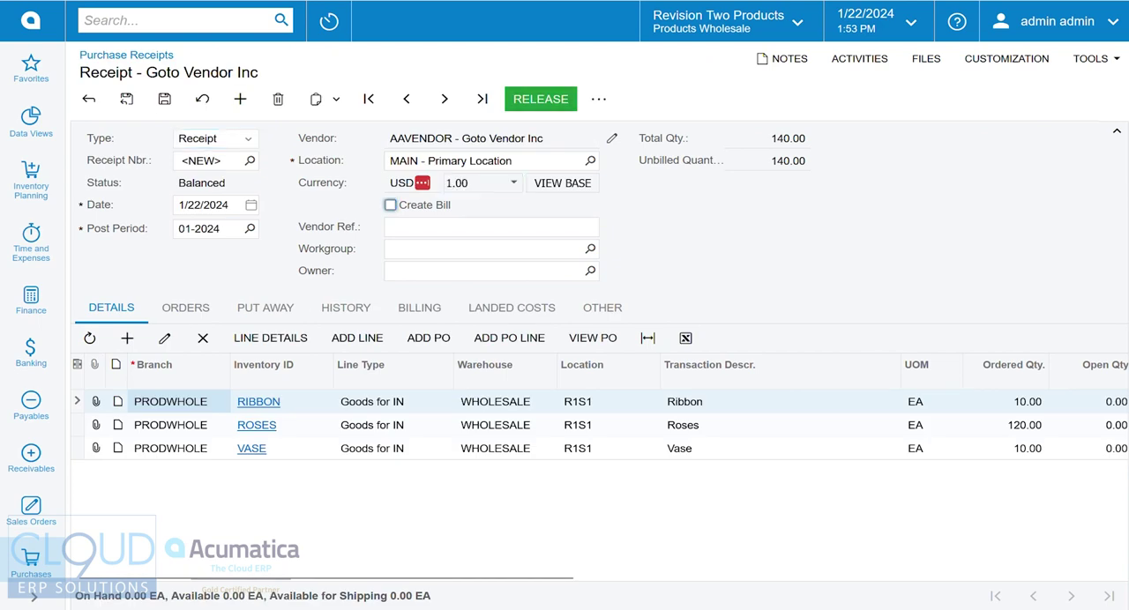
{"action": "left_click", "coordinate": [541, 98]}
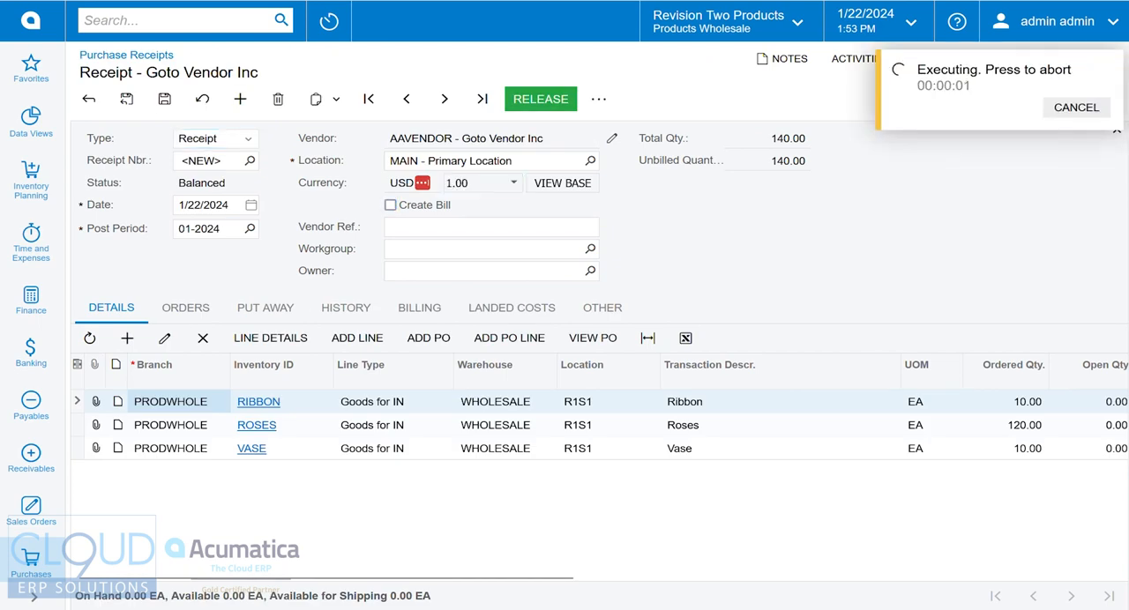
{"action": "left_click", "coordinate": [539, 98]}
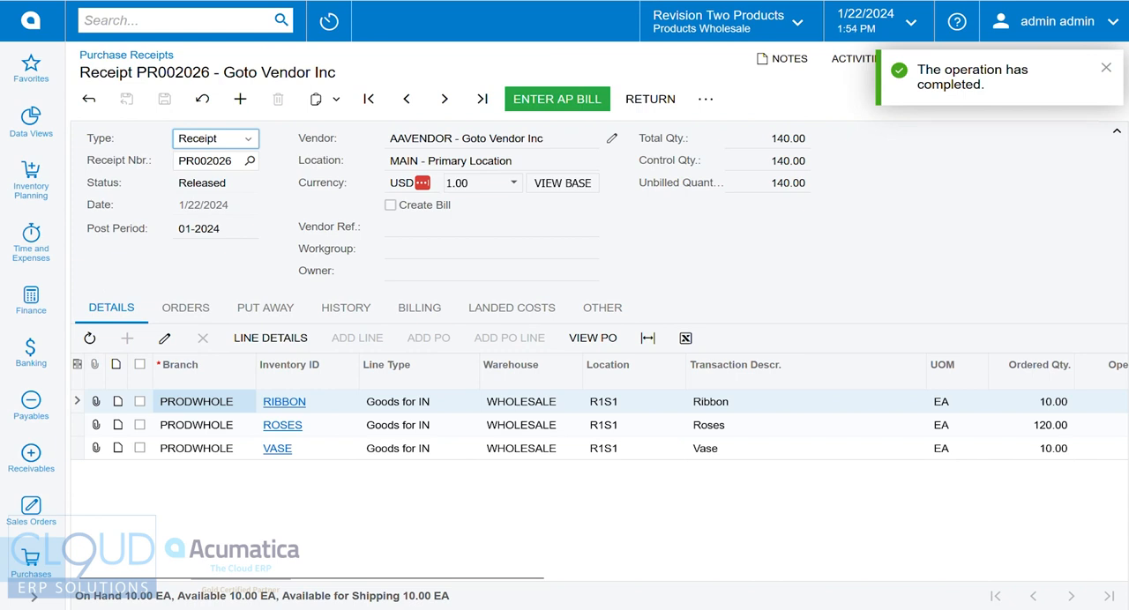
{"action": "left_click", "coordinate": [31, 180]}
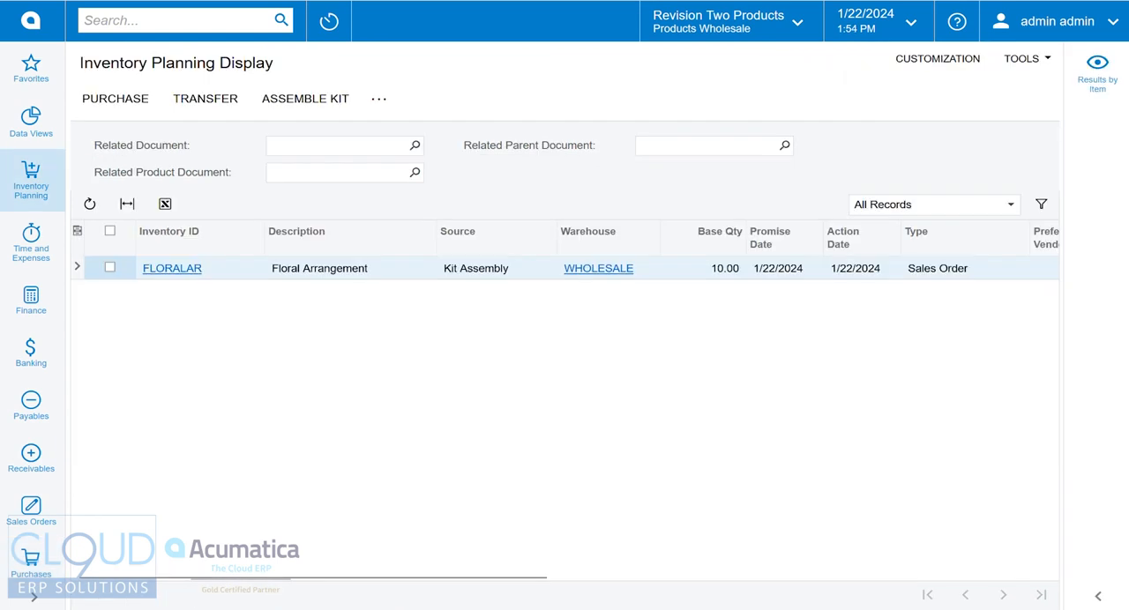
- Create the planned FLORALAR kit assembly from the planning display
{"action": "left_click", "coordinate": [110, 268]}
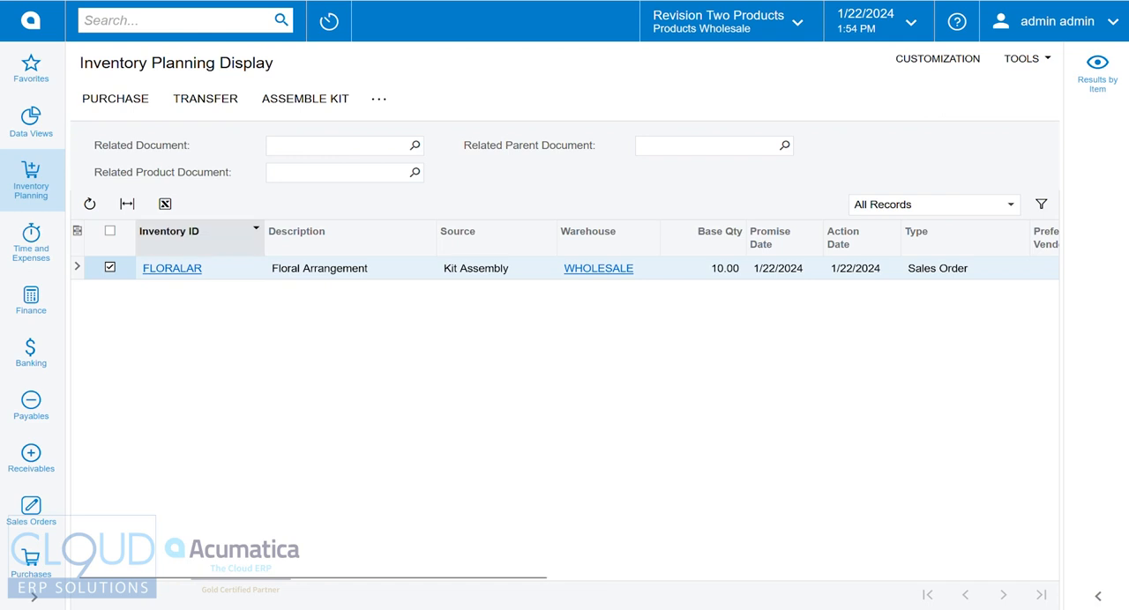
{"action": "left_click", "coordinate": [305, 97]}
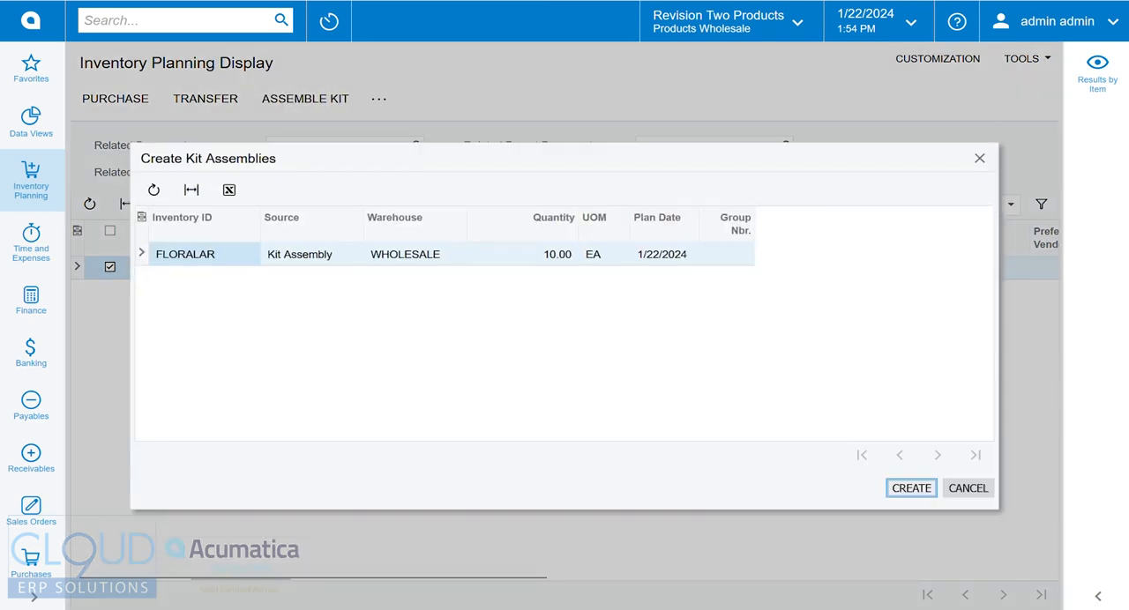
{"action": "left_click", "coordinate": [910, 488]}
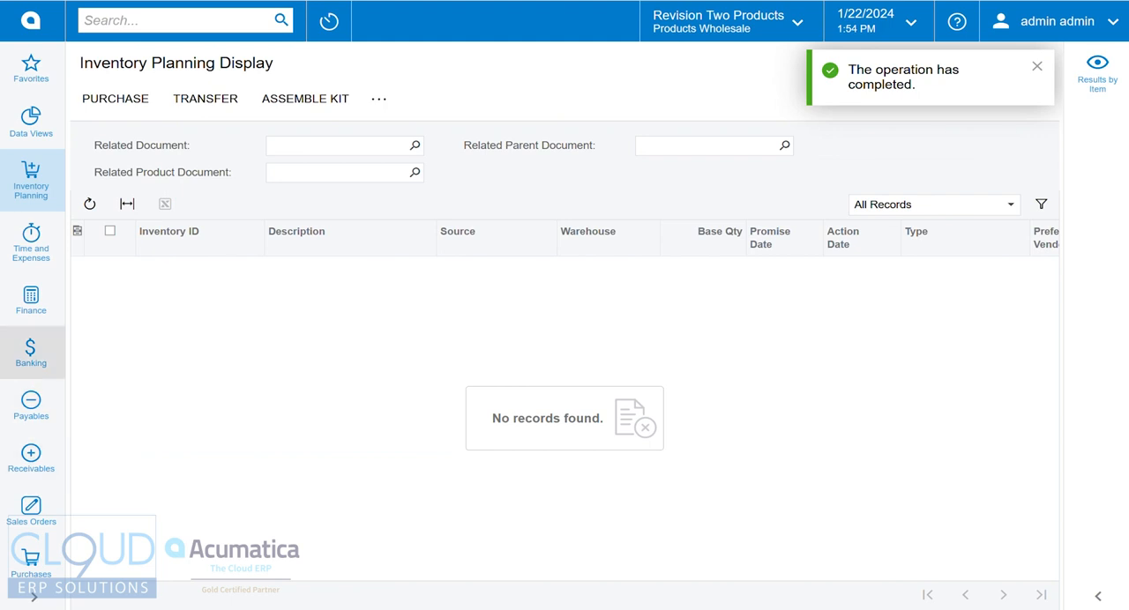
- Search 'kit ass' and open the Kit Assembly list
{"action": "type", "text": "kit a"}
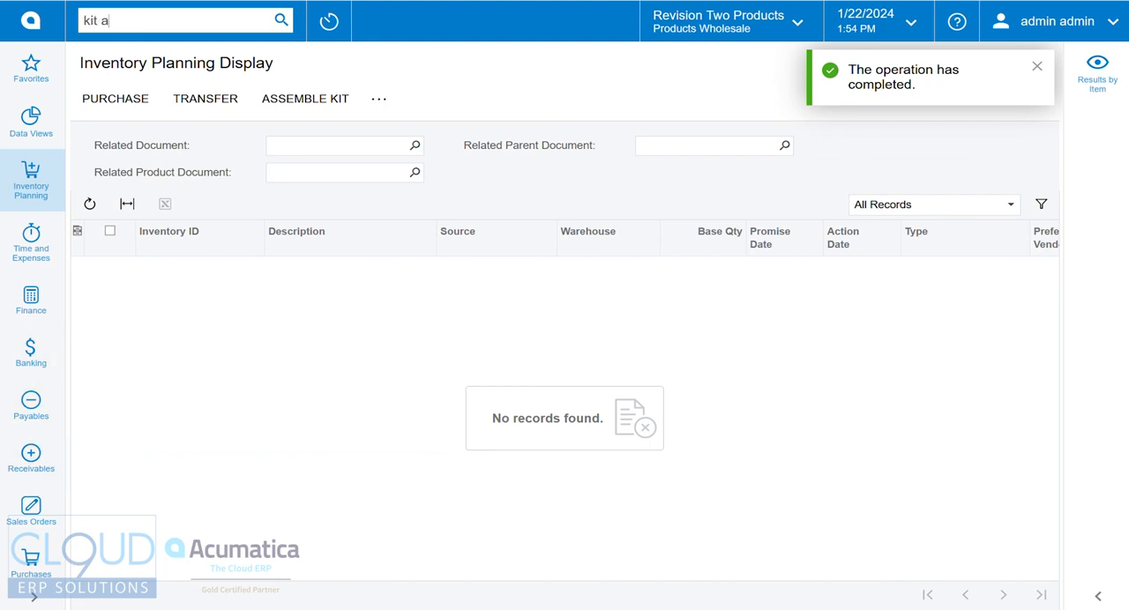
{"action": "type", "text": "ss"}
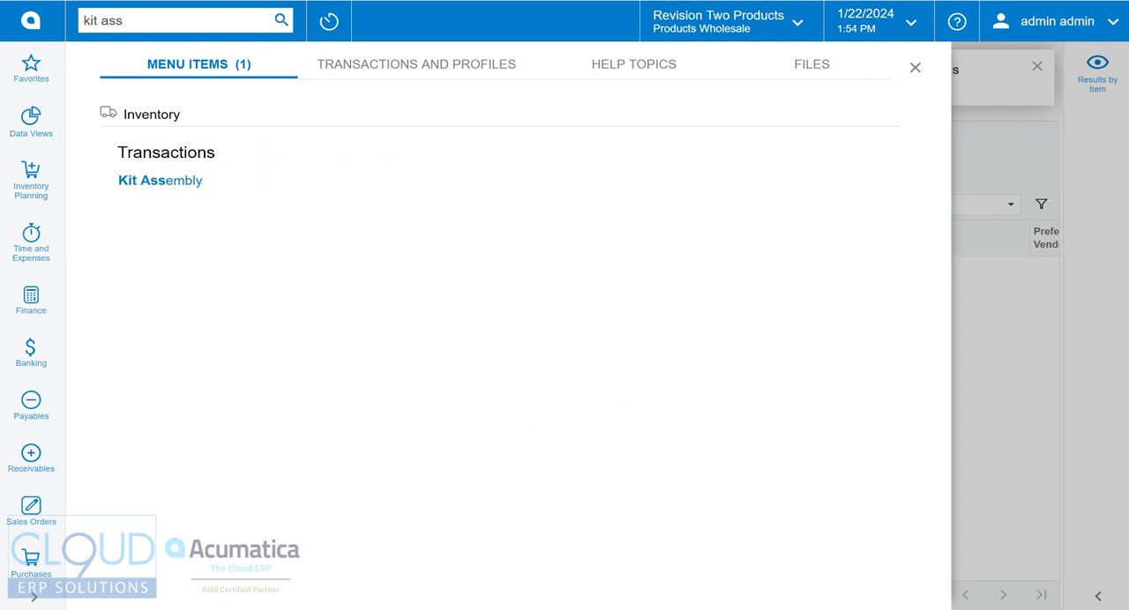
{"action": "left_click", "coordinate": [159, 180]}
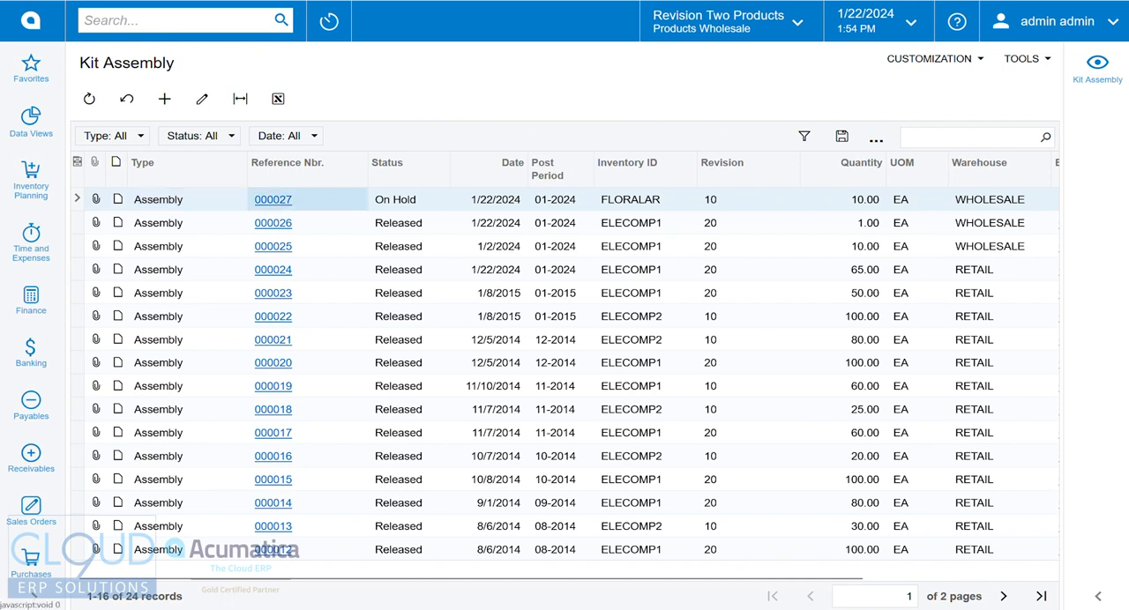
- Open kit assembly 000027 and check its components: Roses 120, Vase 10, Ribbon 10
{"action": "left_click", "coordinate": [164, 98]}
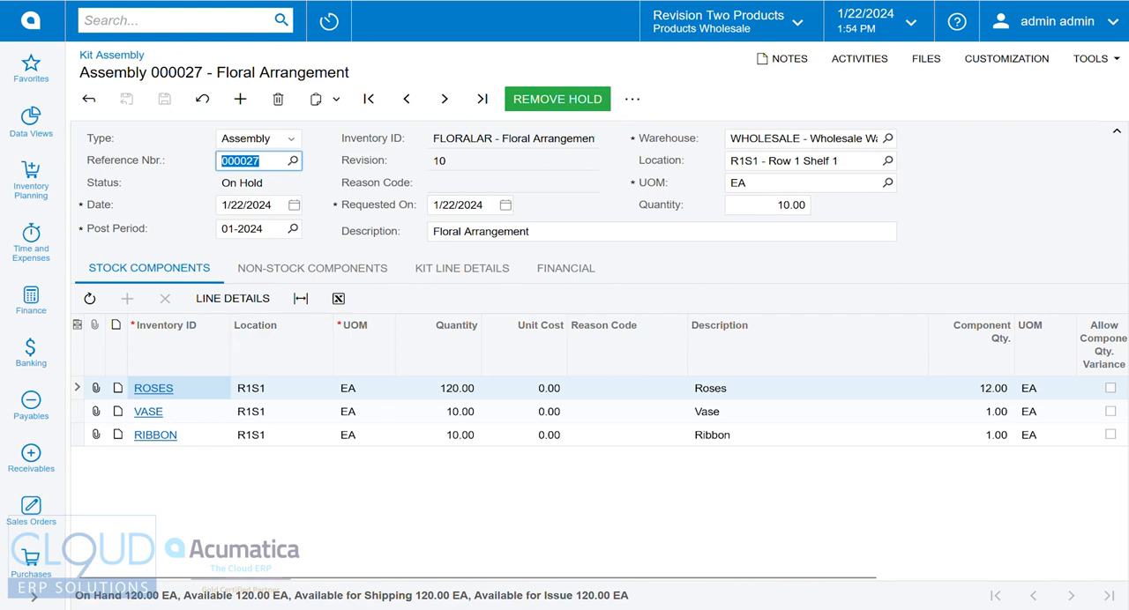
{"action": "left_click", "coordinate": [556, 99]}
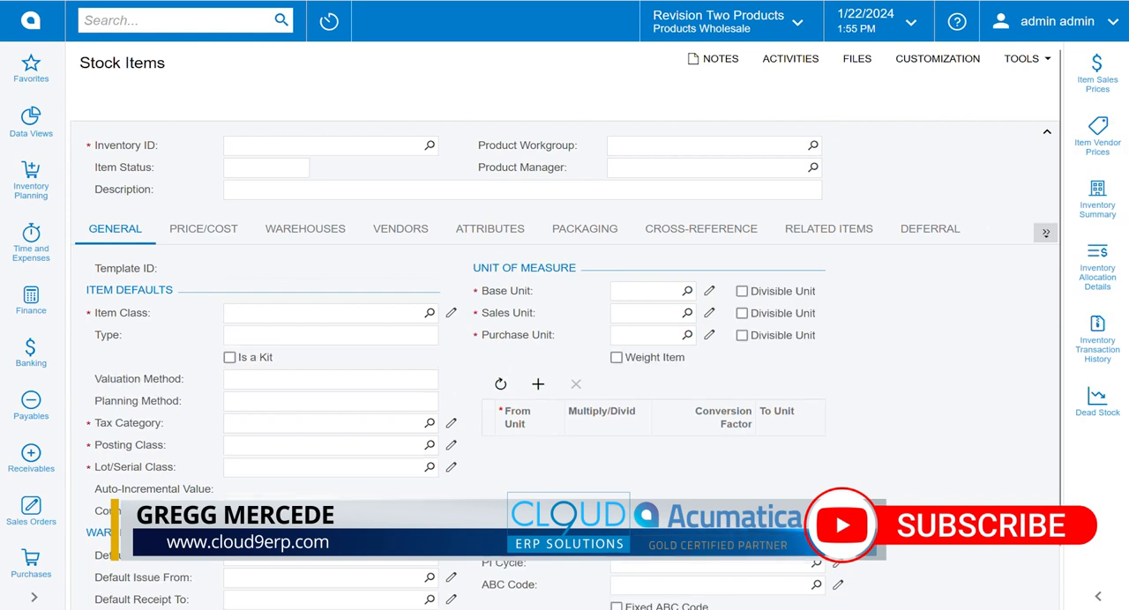
- Look up FLORALAR in Stock Items and open its Inventory Allocation Details
{"action": "left_click", "coordinate": [430, 145]}
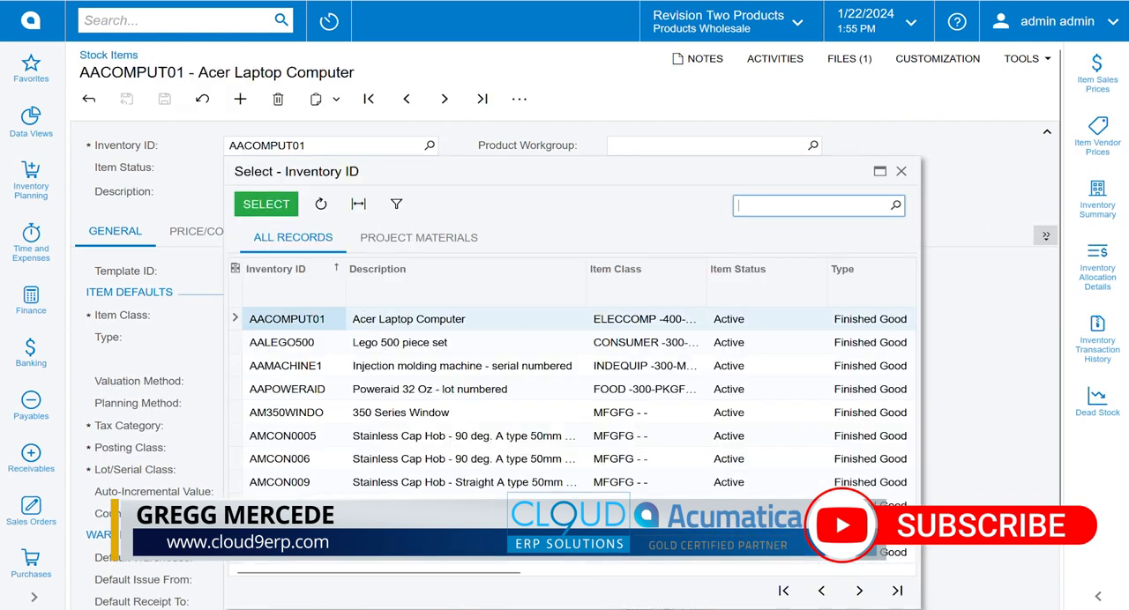
{"action": "type", "text": "flor"}
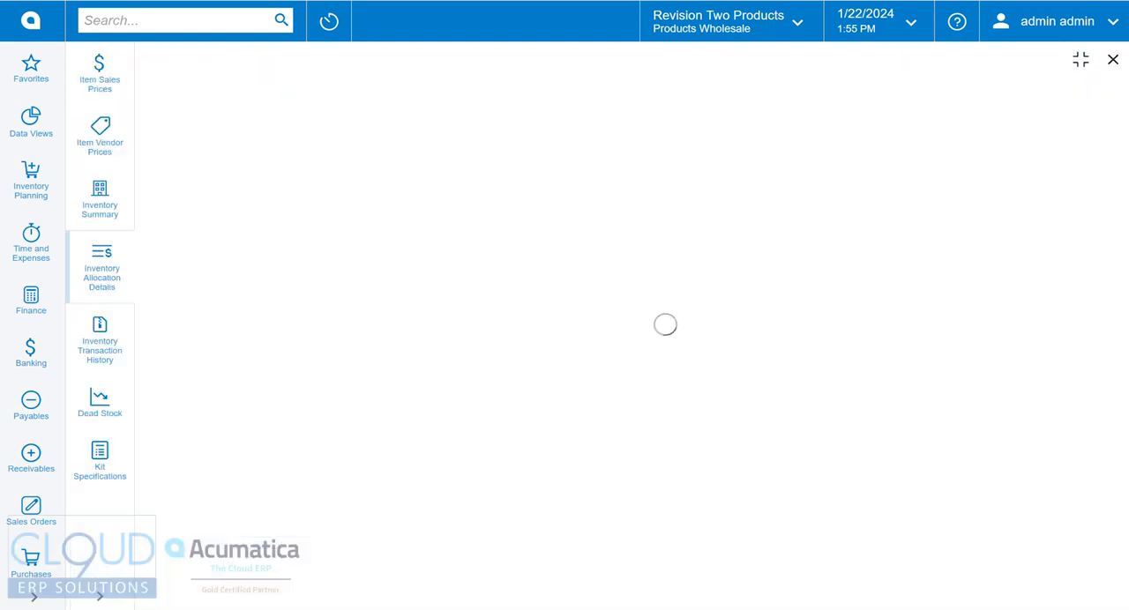
{"action": "left_click", "coordinate": [102, 264]}
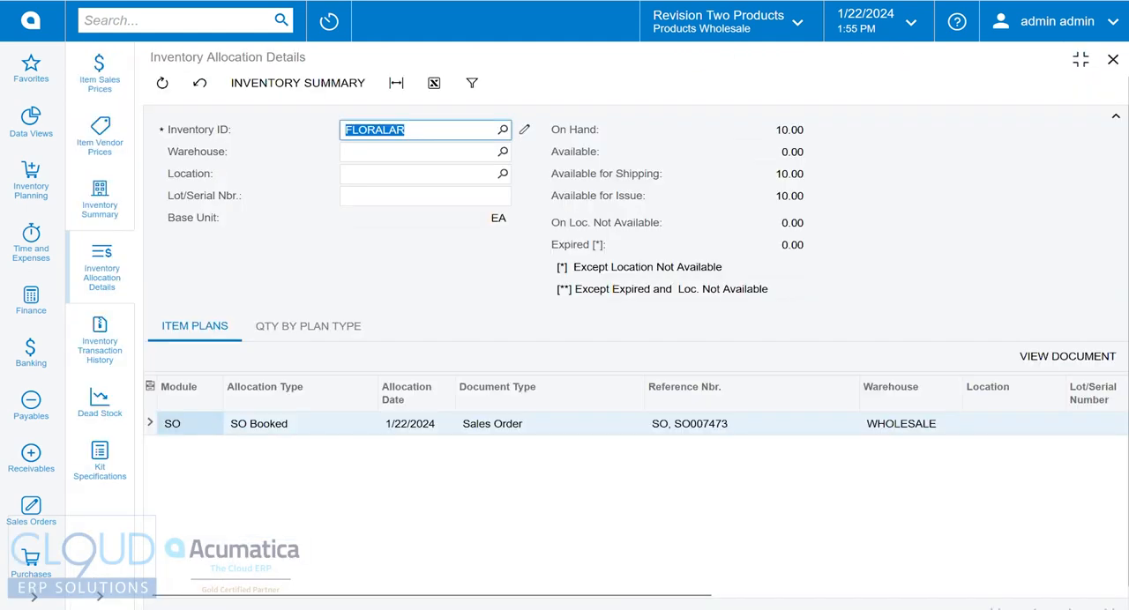
- Show quantities by plan type with the Deduction filter set to All Records
{"action": "left_click", "coordinate": [307, 326]}
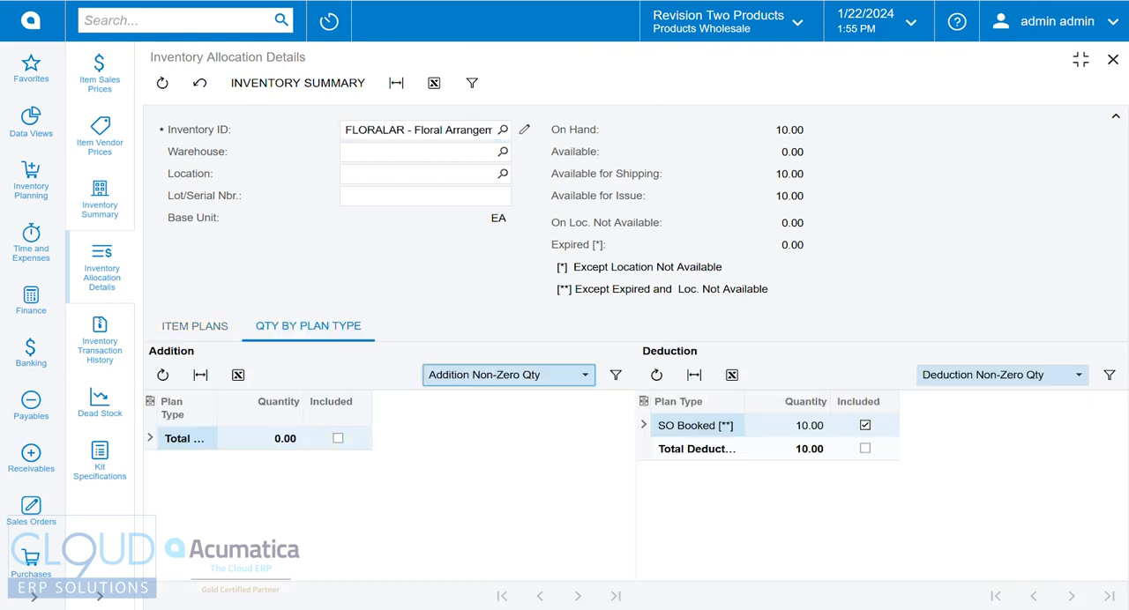
{"action": "left_click", "coordinate": [1077, 375]}
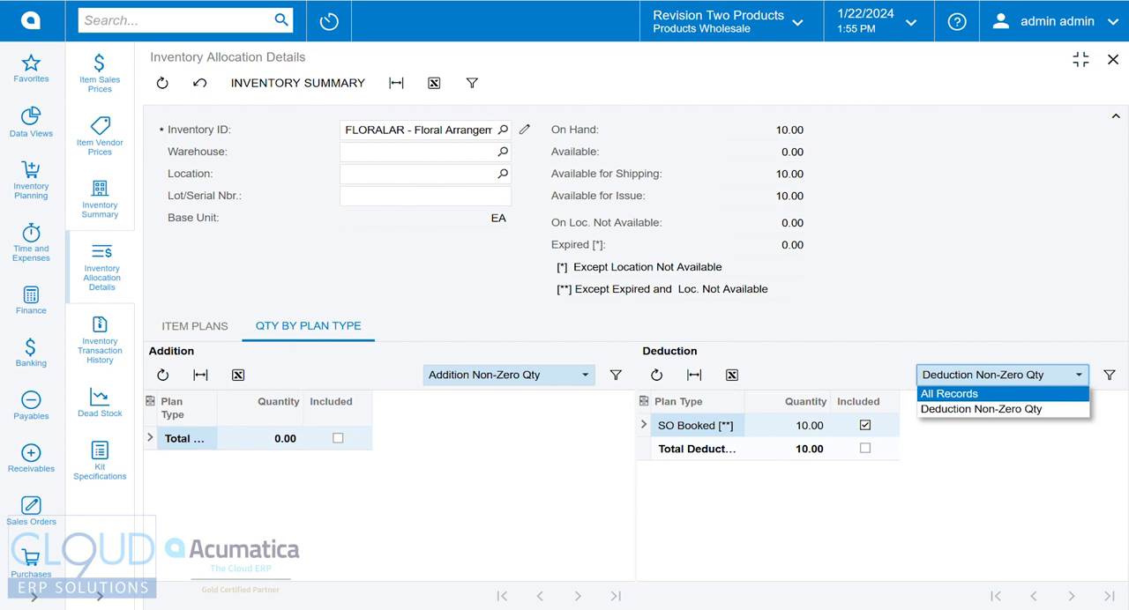
{"action": "left_click", "coordinate": [948, 393]}
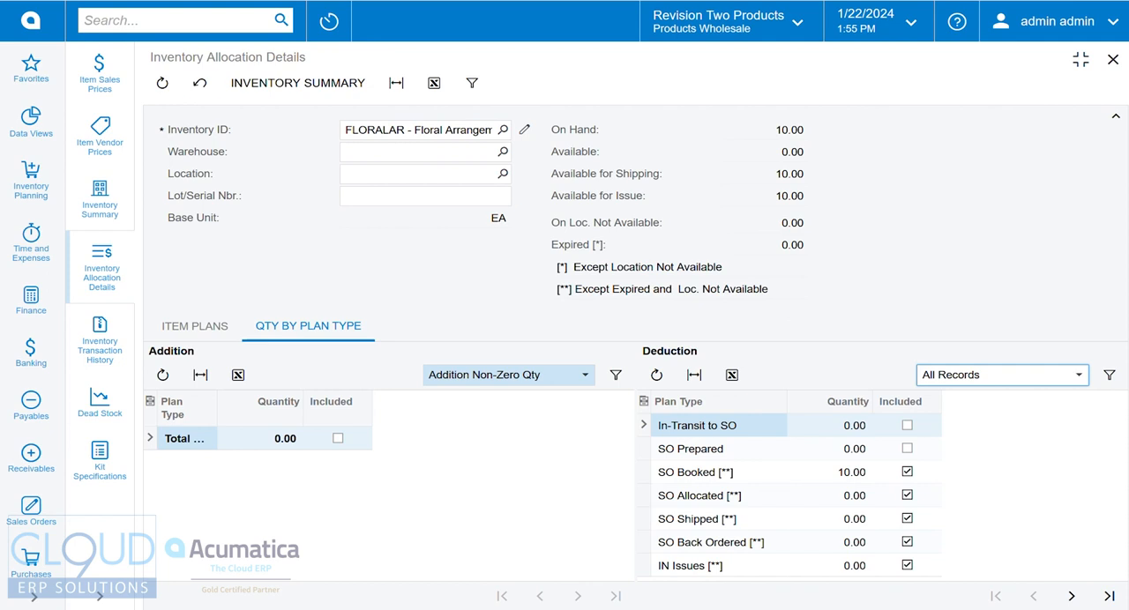
{"action": "type", "text": "wareh"}
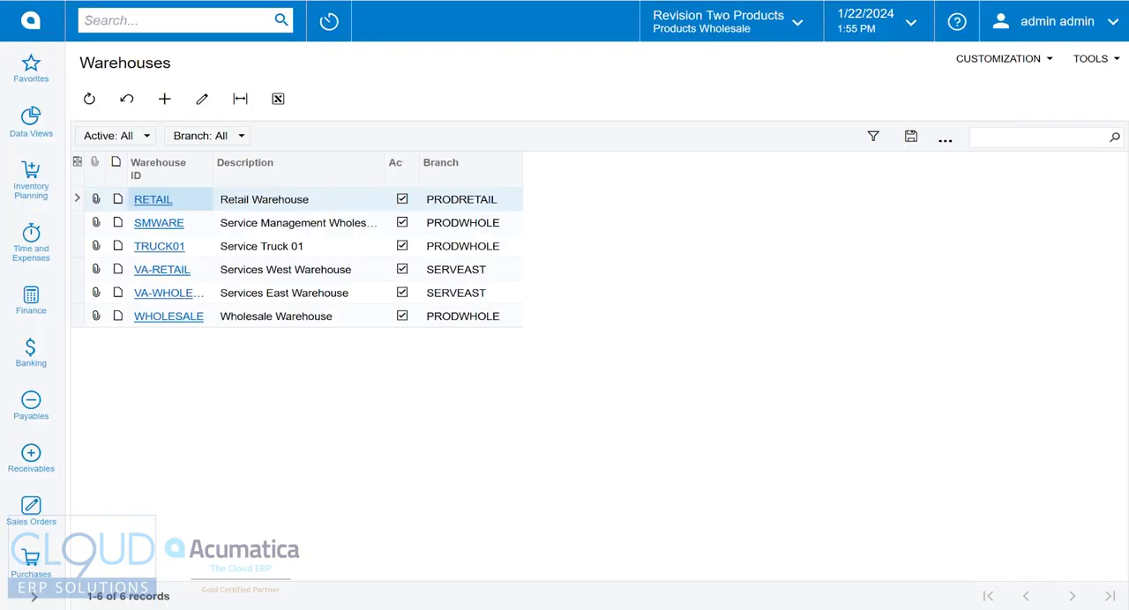
- Review the WHOLESALE warehouse's inventory planning settings, then its Locations table
{"action": "left_click", "coordinate": [168, 315]}
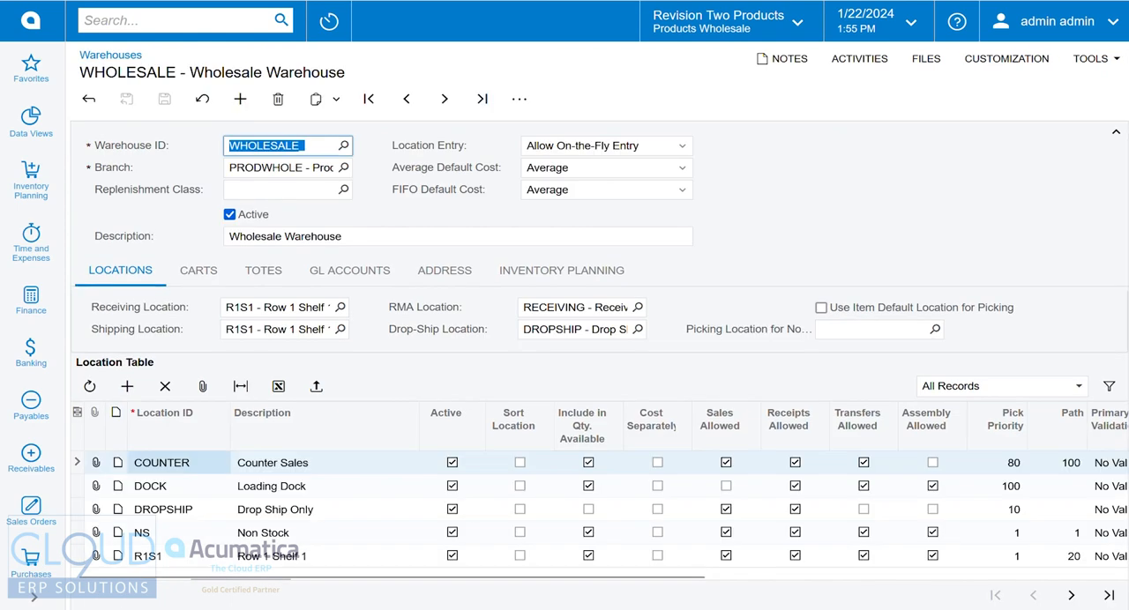
{"action": "left_click", "coordinate": [560, 270]}
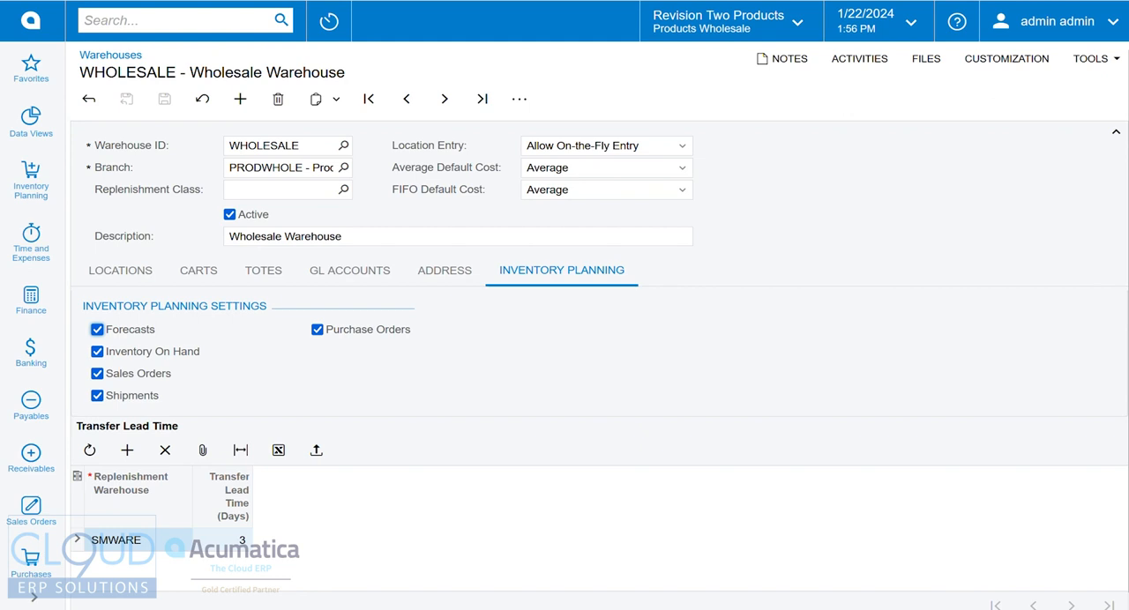
{"action": "left_click", "coordinate": [119, 270]}
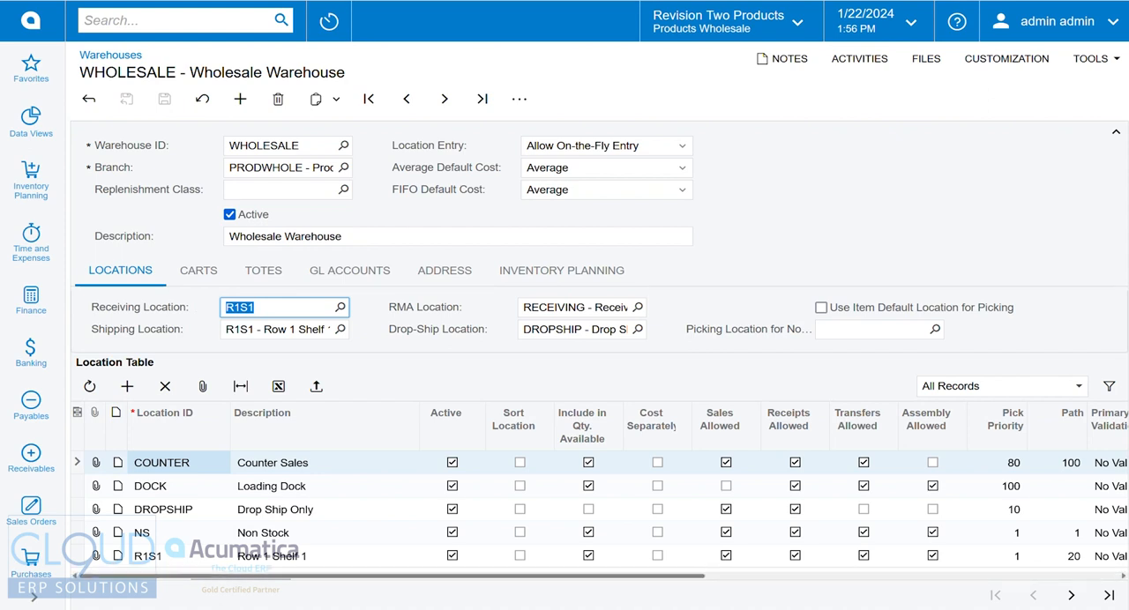
{"action": "scroll", "scroll_direction": "right", "scroll_amount": 3}
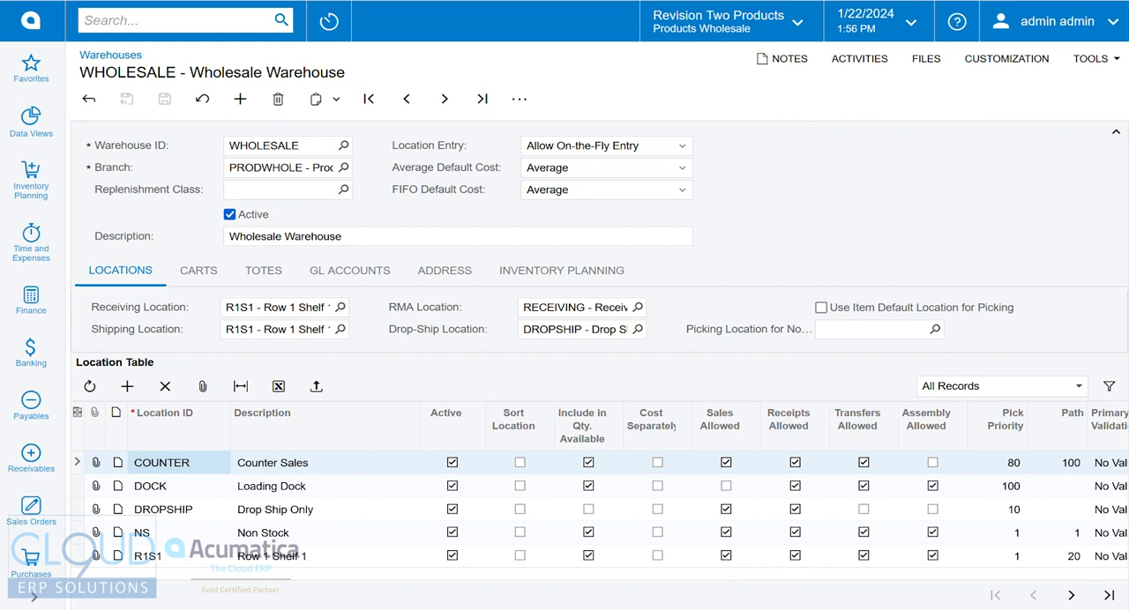
- Tick Include On-Hold Kit Assemblies in Inventory Planning Preferences, found by searching 'inve pla'
{"action": "type", "text": "inve pla"}
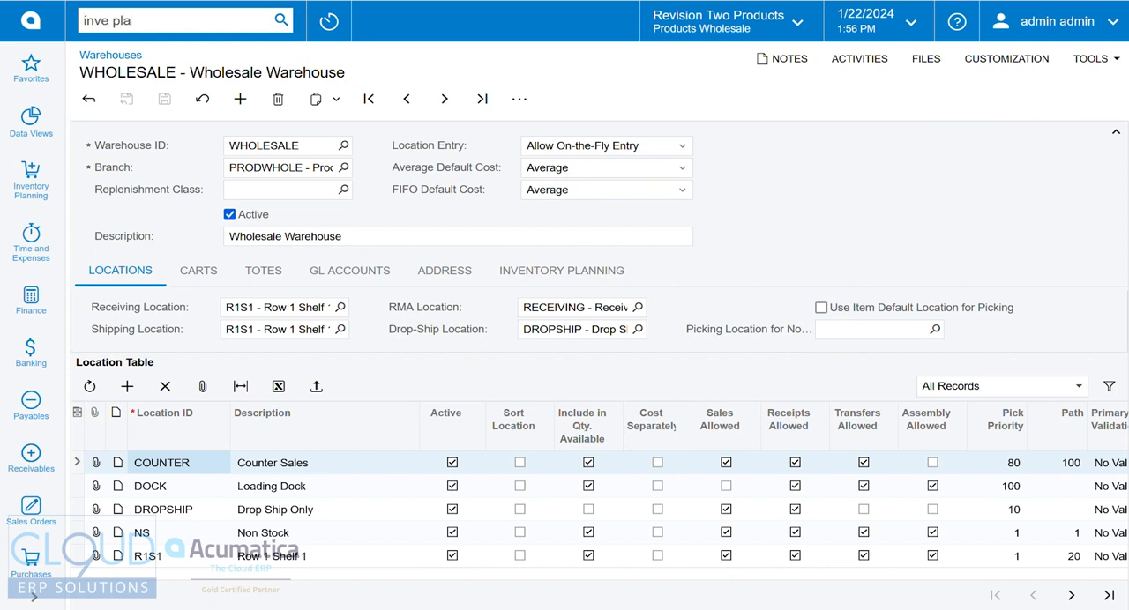
{"action": "left_click", "coordinate": [282, 20]}
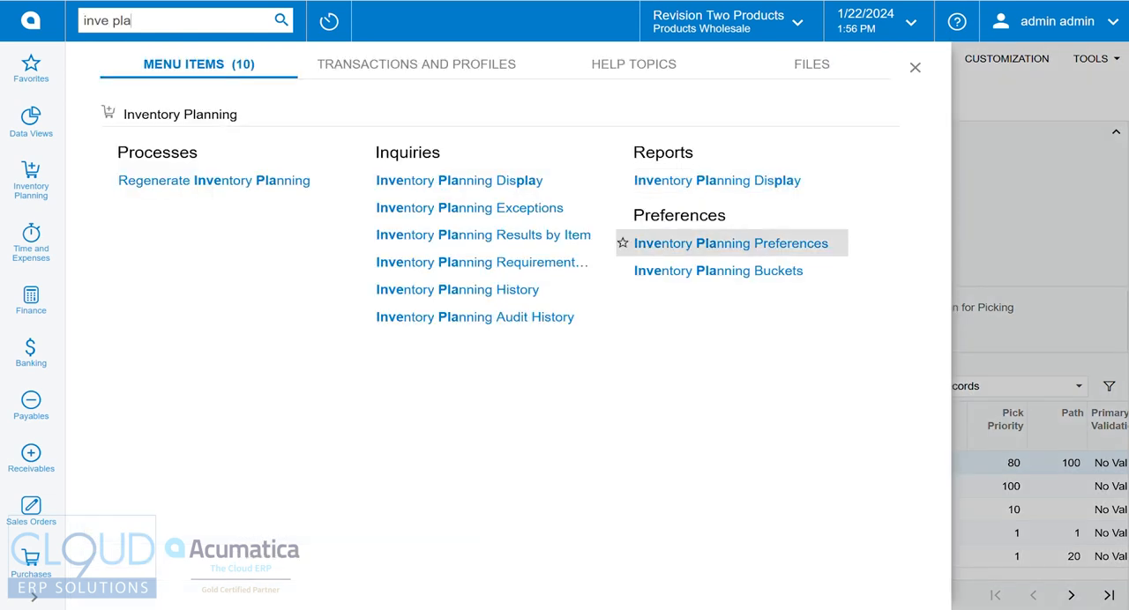
{"action": "left_click", "coordinate": [730, 242]}
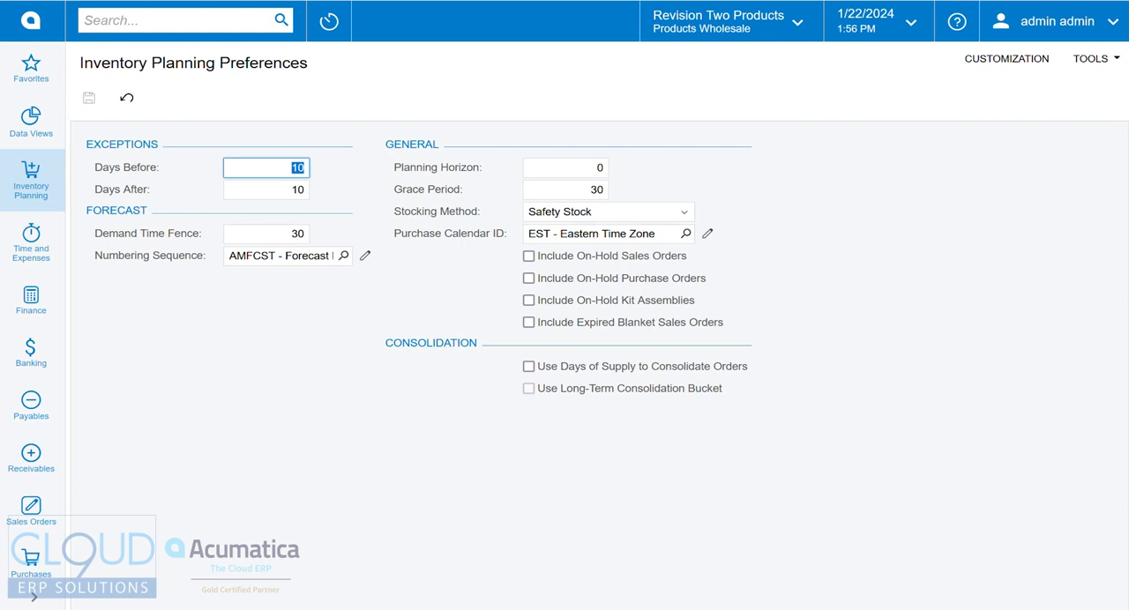
{"action": "left_click", "coordinate": [528, 300]}
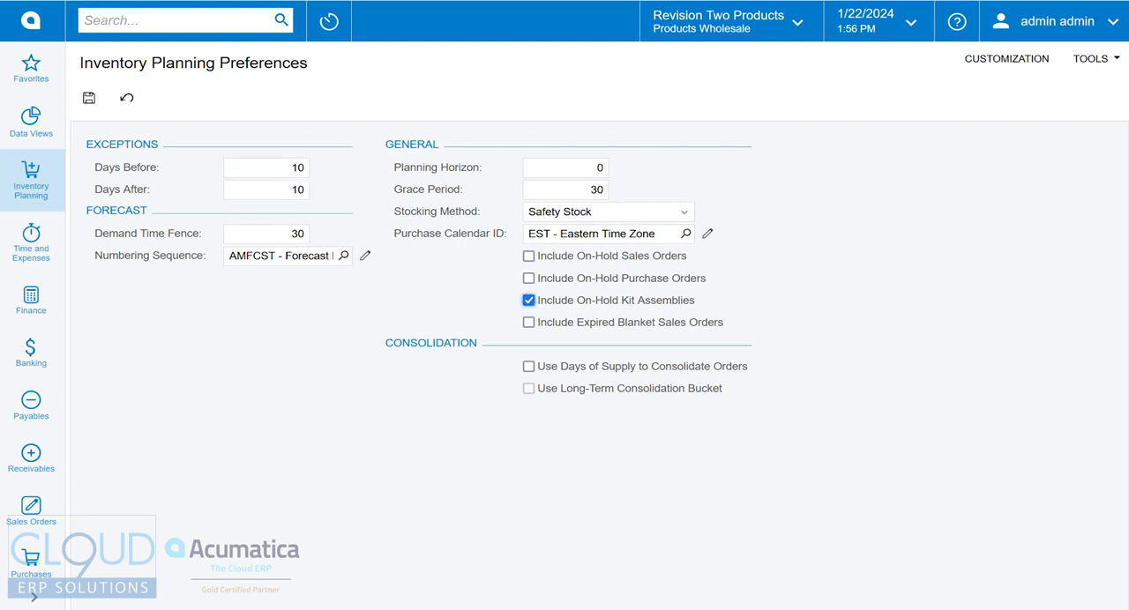